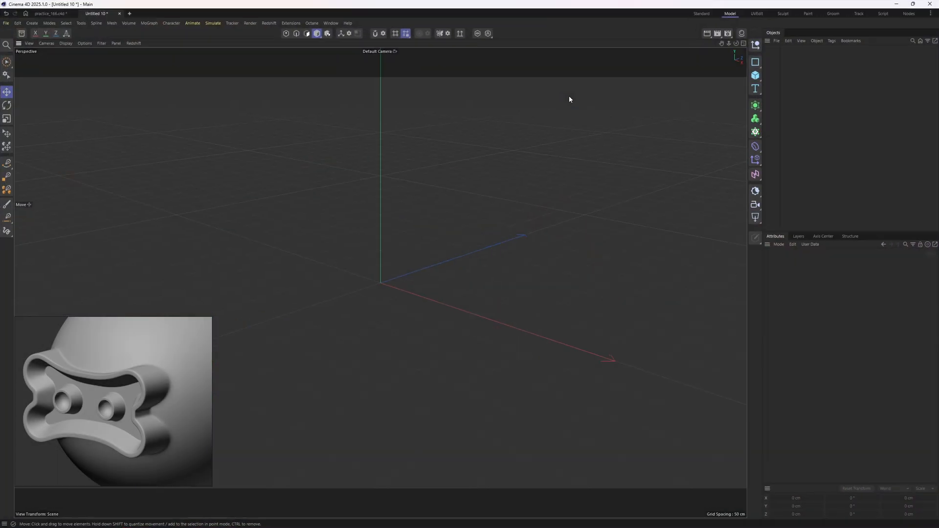
Hide the workplane grid via the viewport Filter menu and bring up the primitives palette.
{"action": "left_click", "coordinate": [102, 43]}
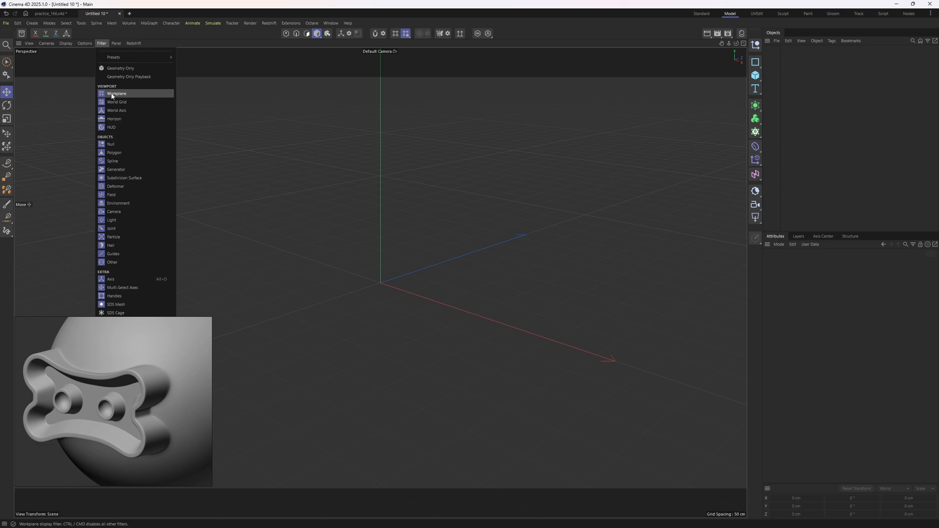
{"action": "left_click", "coordinate": [116, 94]}
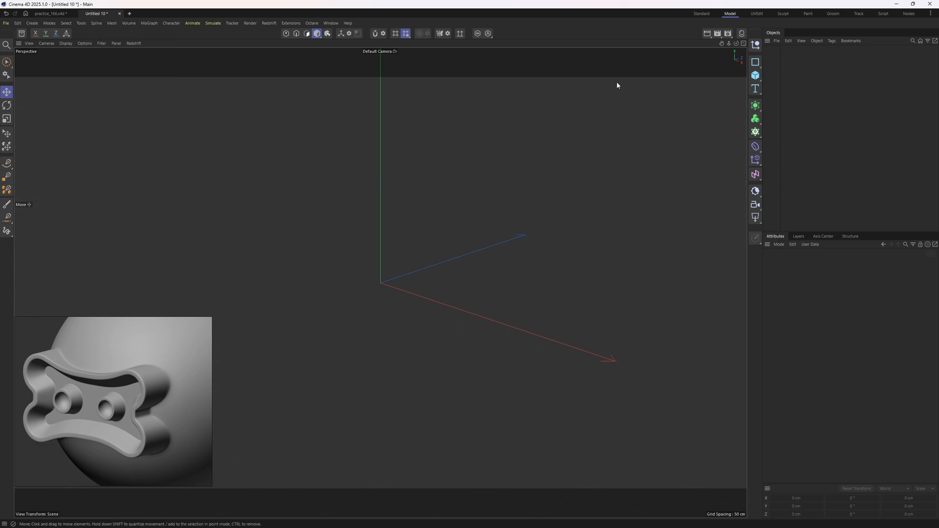
{"action": "left_click", "coordinate": [756, 61]}
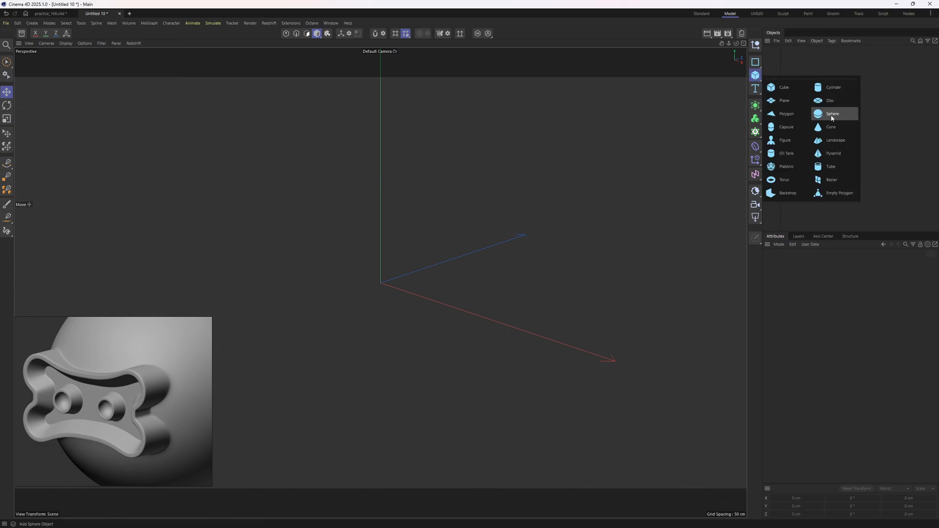
Add a Sphere of 100 cm radius with 250 segments to the scene.
{"action": "left_click", "coordinate": [832, 114]}
{"action": "type", "text": "250"}
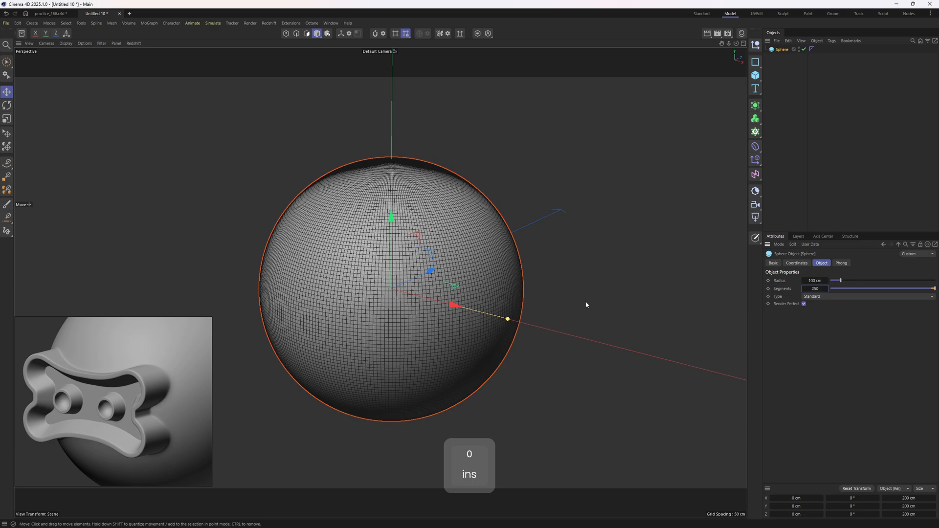
{"action": "mouse_move", "coordinate": [525, 256]}
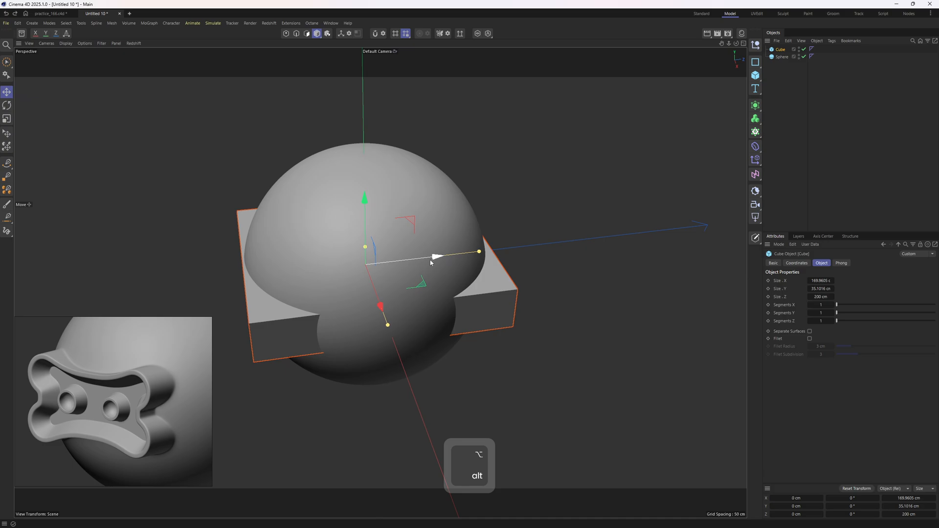
Mirror the slab box with a Symmetry generator and rotate it into an X across the sphere.
{"action": "key", "text": "ctrl+z"}
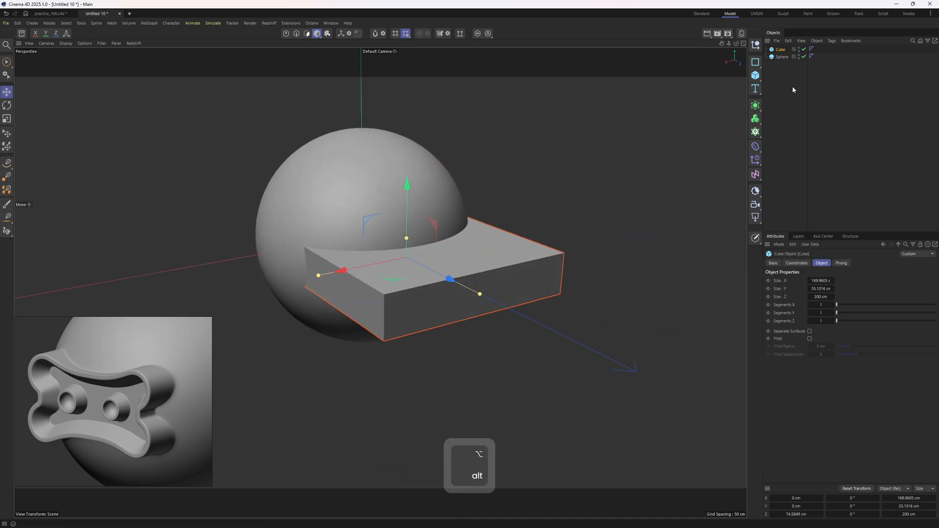
{"action": "left_click", "coordinate": [756, 106]}
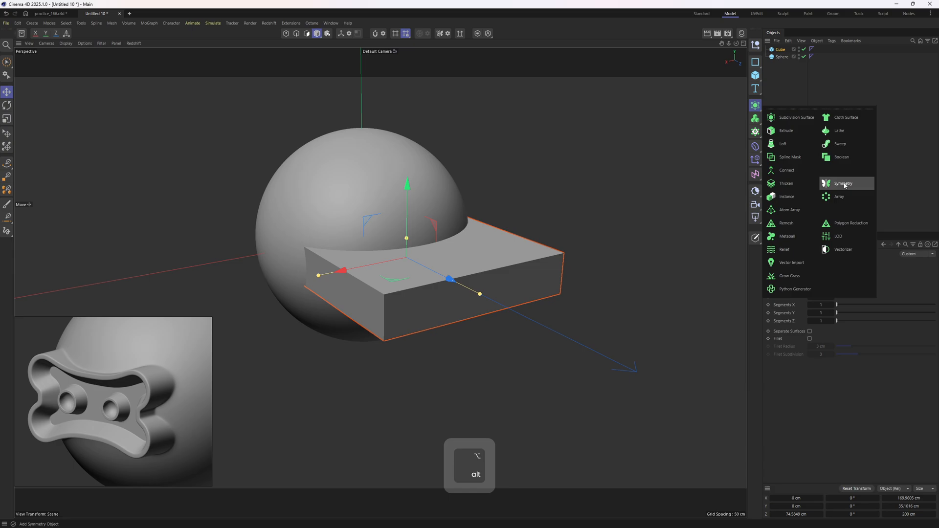
{"action": "left_click", "coordinate": [844, 183]}
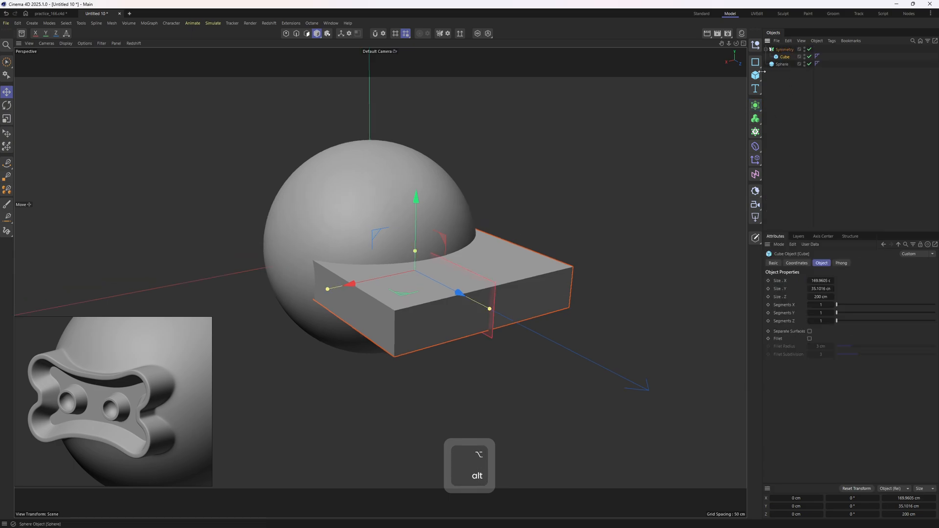
{"action": "key", "text": "r"}
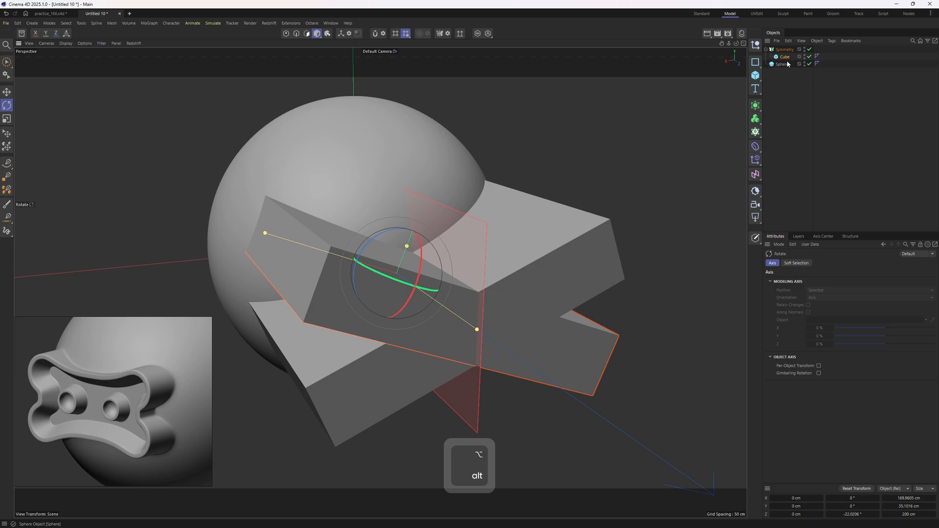
Enable Fillet on the box with a radius of 5 to round its edges.
{"action": "left_click", "coordinate": [784, 57]}
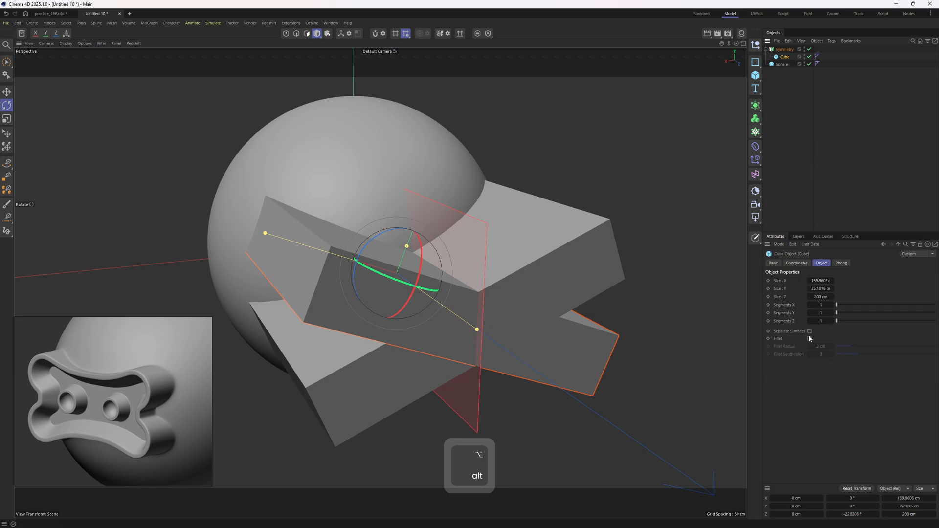
{"action": "left_click", "coordinate": [810, 338]}
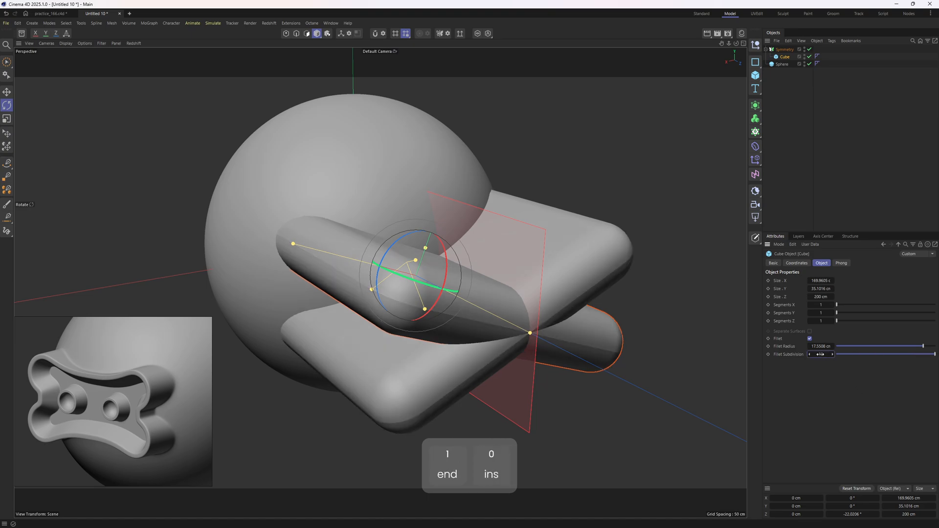
{"action": "type", "text": "5"}
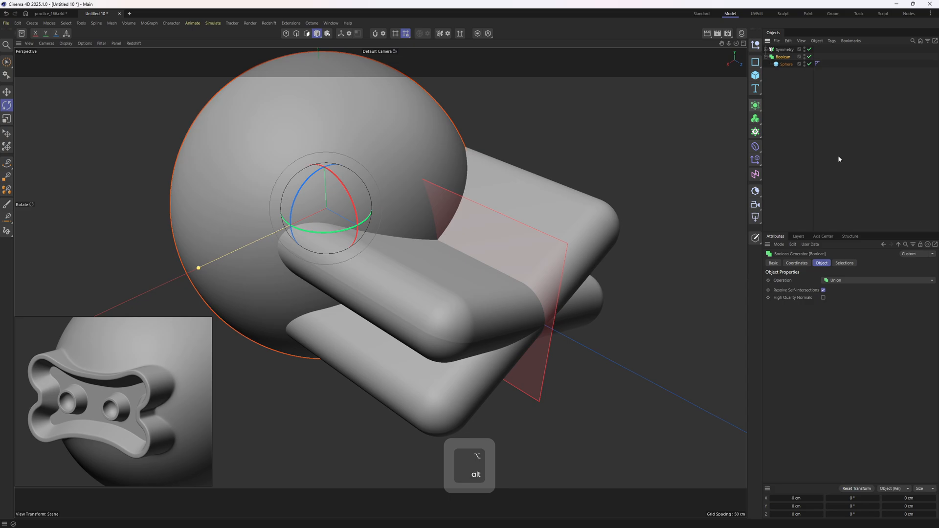
Undo two steps, then set the Boolean holding the sphere and Symmetry to Subtract.
{"action": "key", "text": "ctrl+z"}
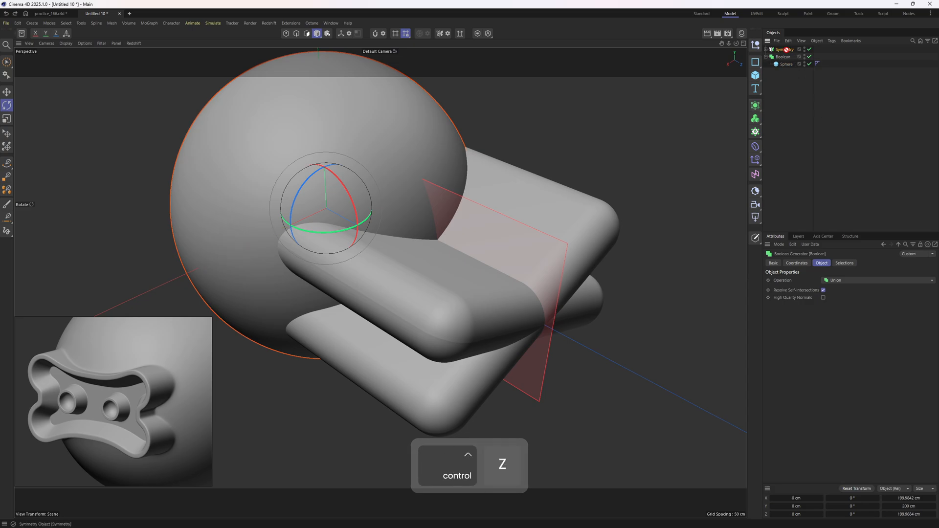
{"action": "key", "text": "ctrl+z"}
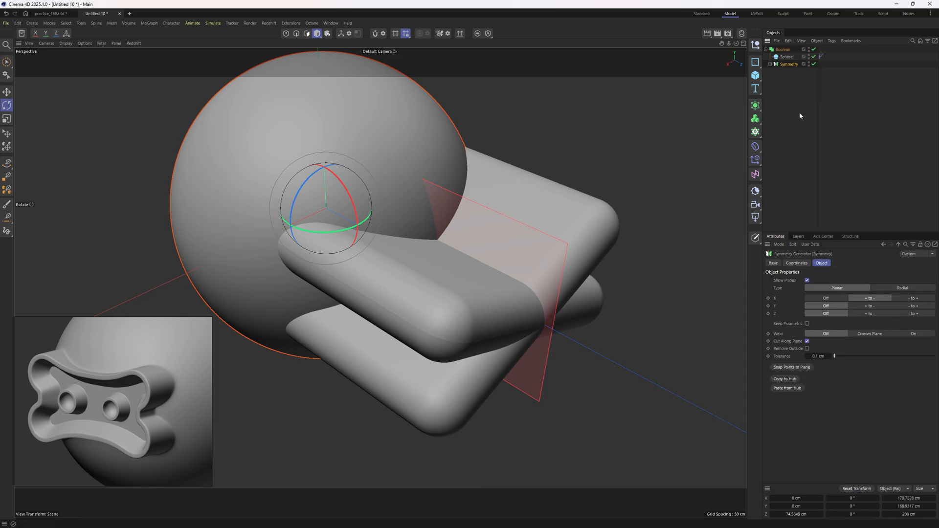
{"action": "left_click", "coordinate": [785, 56]}
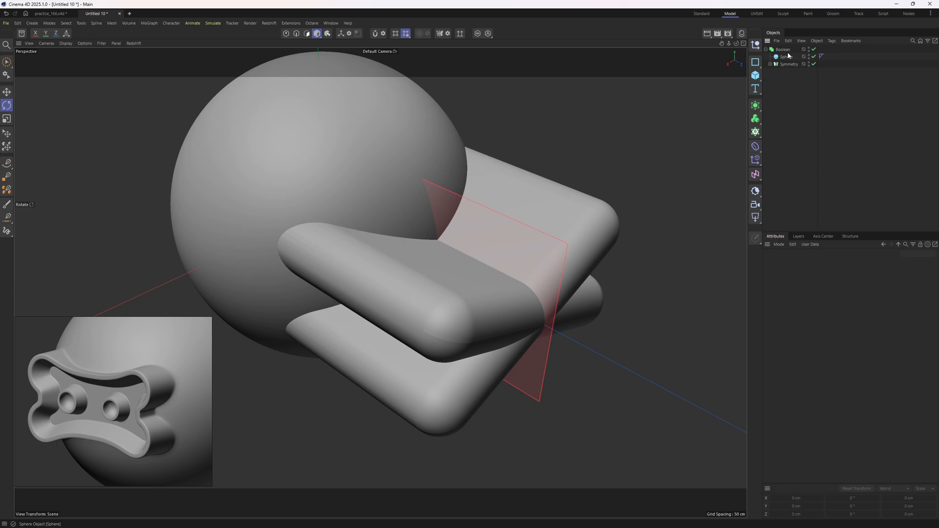
{"action": "left_click", "coordinate": [782, 49]}
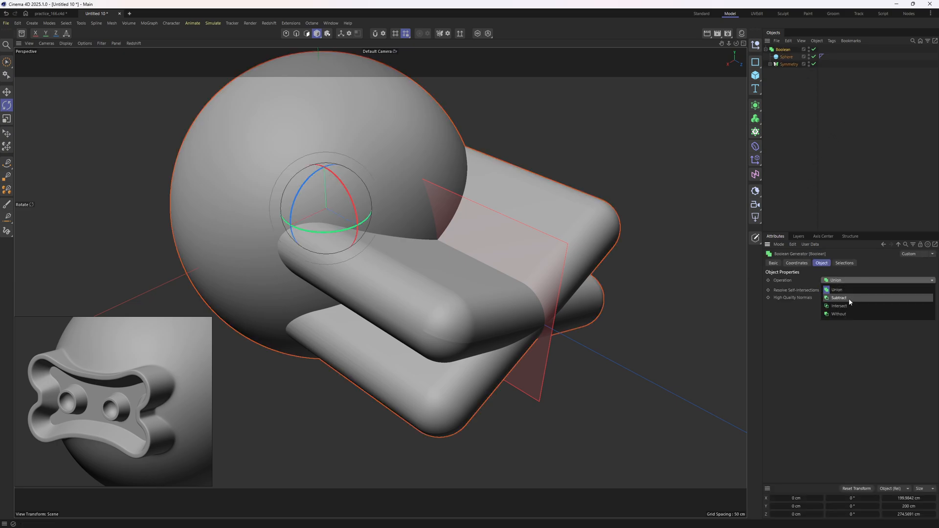
{"action": "left_click", "coordinate": [839, 298]}
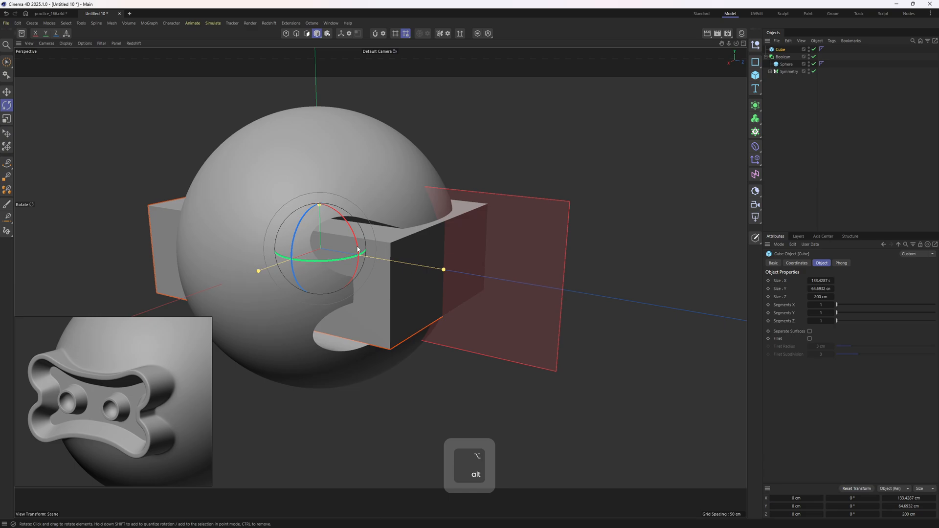
Move the extra box forward inside the Boolean so the grooves merge into one recess.
{"action": "key", "text": "e"}
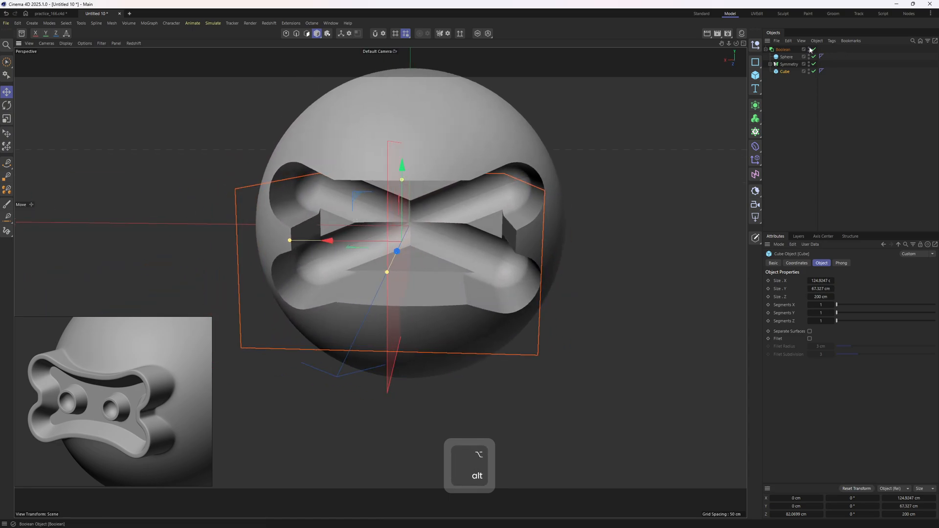
Duplicate the Boolean as a backup and make the copy an editable polygon mesh.
{"action": "left_click", "coordinate": [783, 49]}
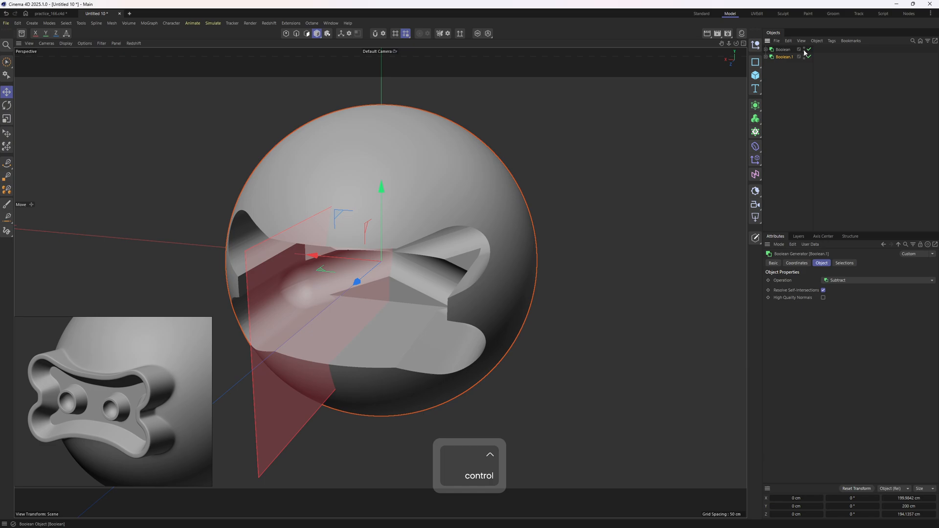
{"action": "key", "text": "alt"}
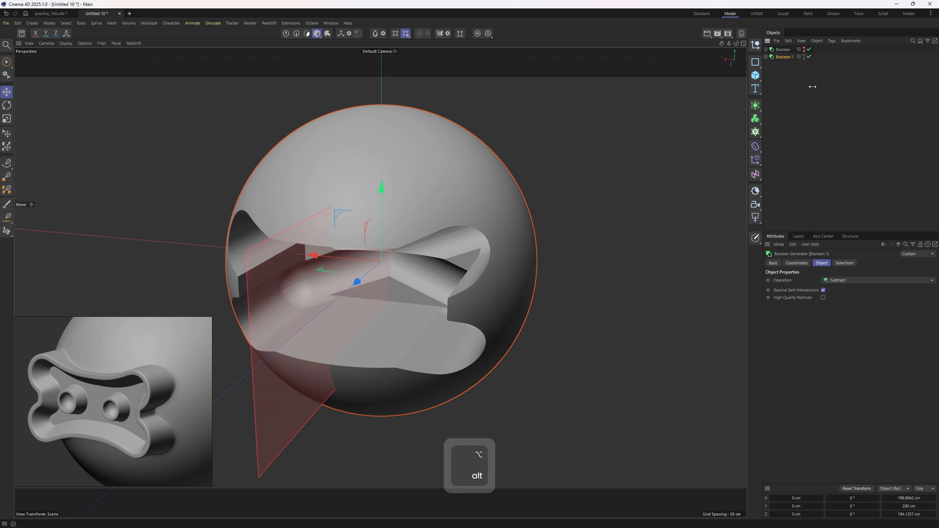
{"action": "key", "text": "c"}
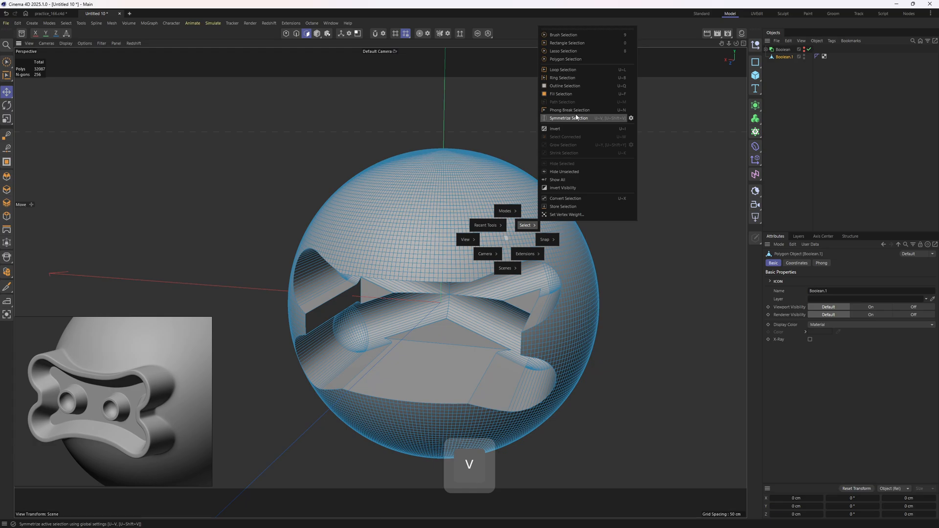
Remove the sharp phong-break creases on the cut and show the wireframe over shading.
{"action": "left_click", "coordinate": [569, 110]}
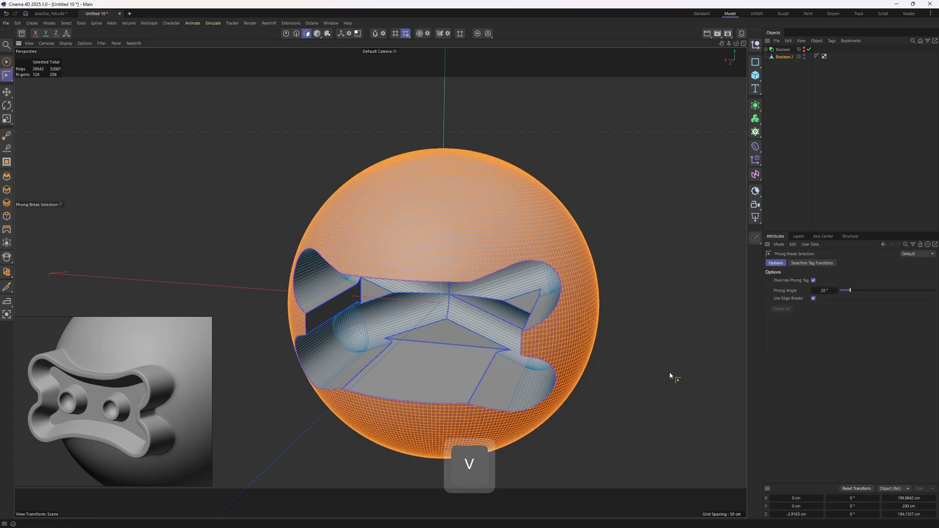
{"action": "key", "text": "delete"}
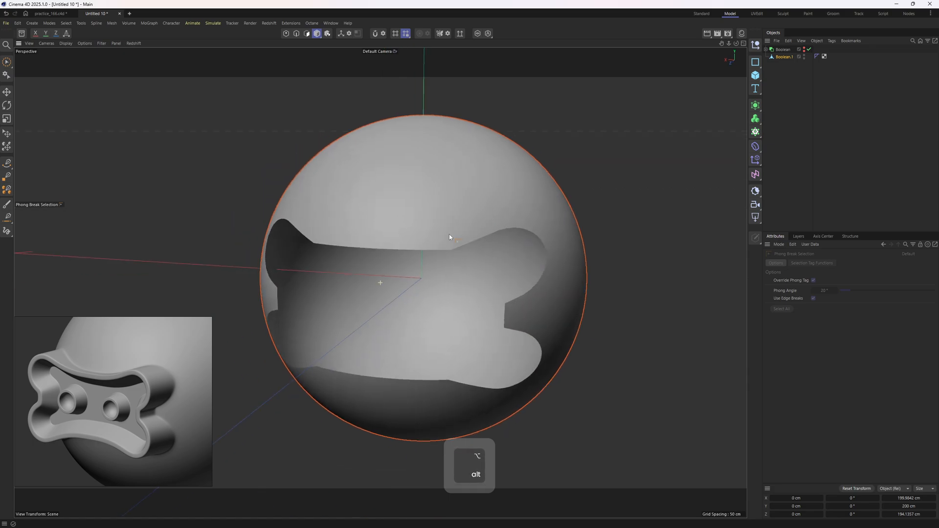
{"action": "key", "text": "n"}
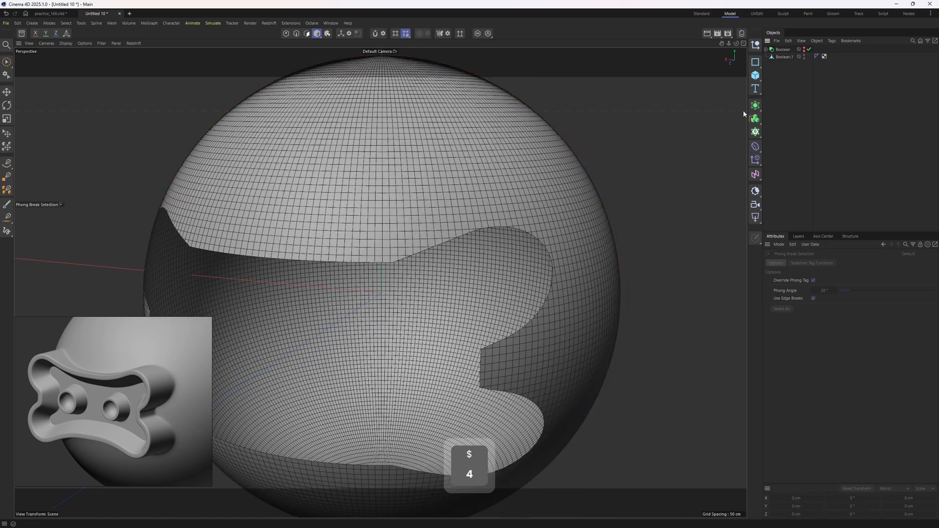
Add a Remesh generator over the mesh, symmetric in X and Y, at reduced mesh density.
{"action": "left_click", "coordinate": [755, 106]}
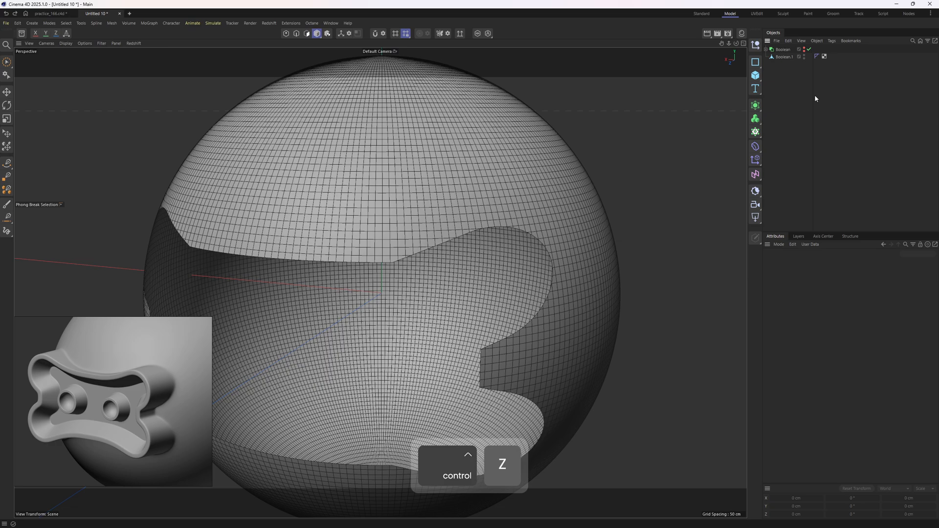
{"action": "left_click", "coordinate": [756, 106]}
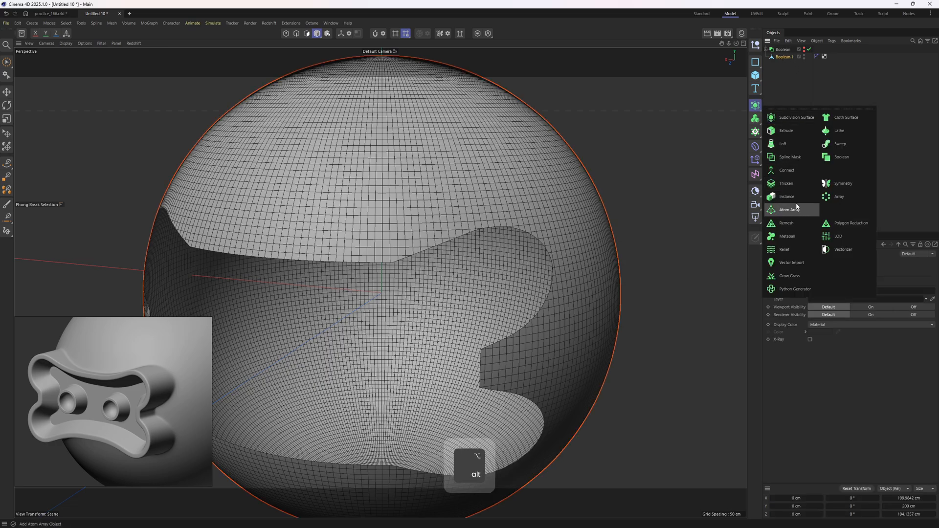
{"action": "left_click", "coordinate": [787, 223]}
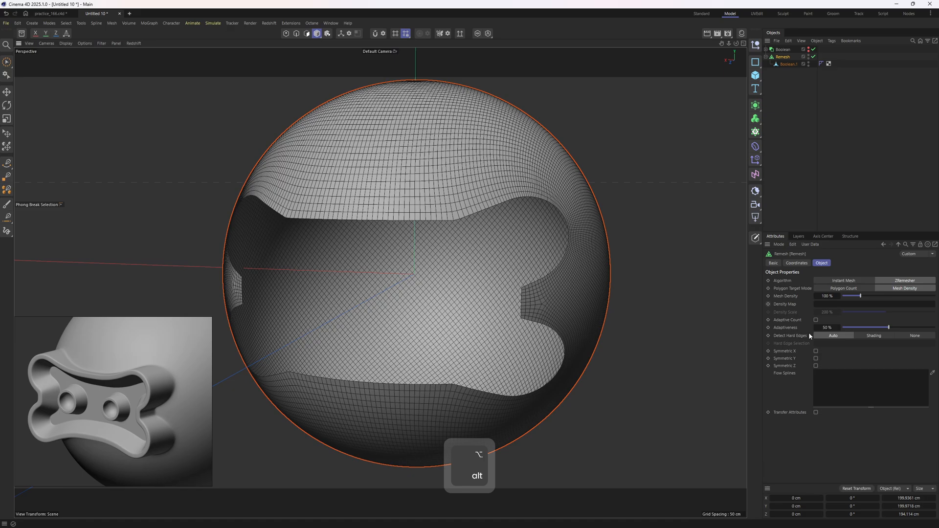
{"action": "mouse_move", "coordinate": [489, 280]}
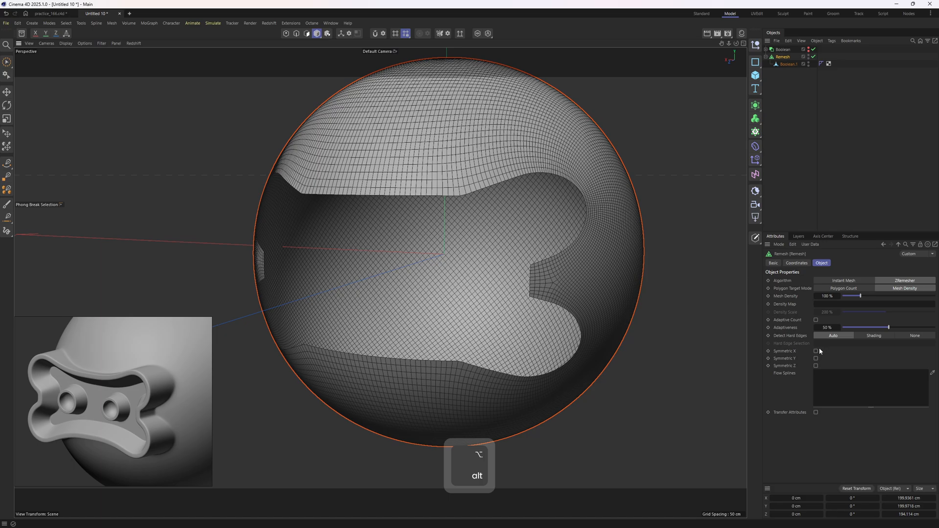
{"action": "left_click", "coordinate": [816, 351]}
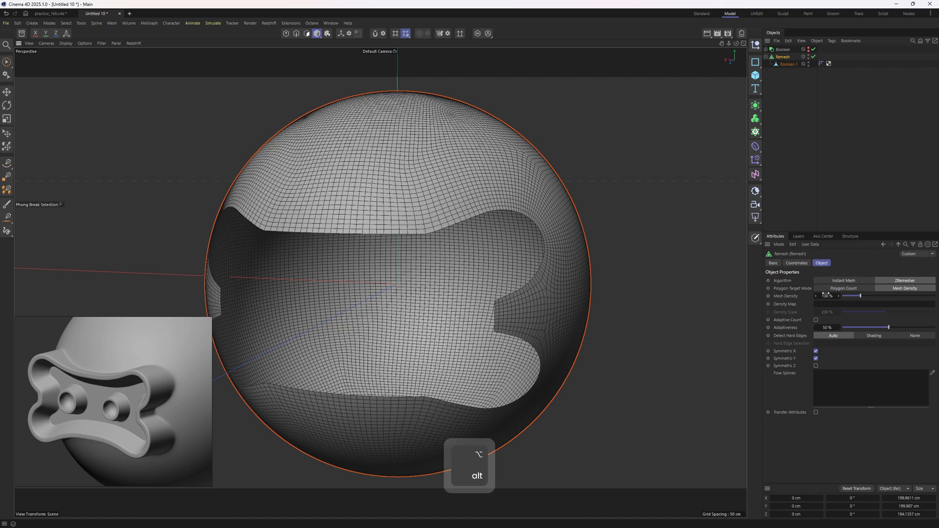
{"action": "type", "text": "50"}
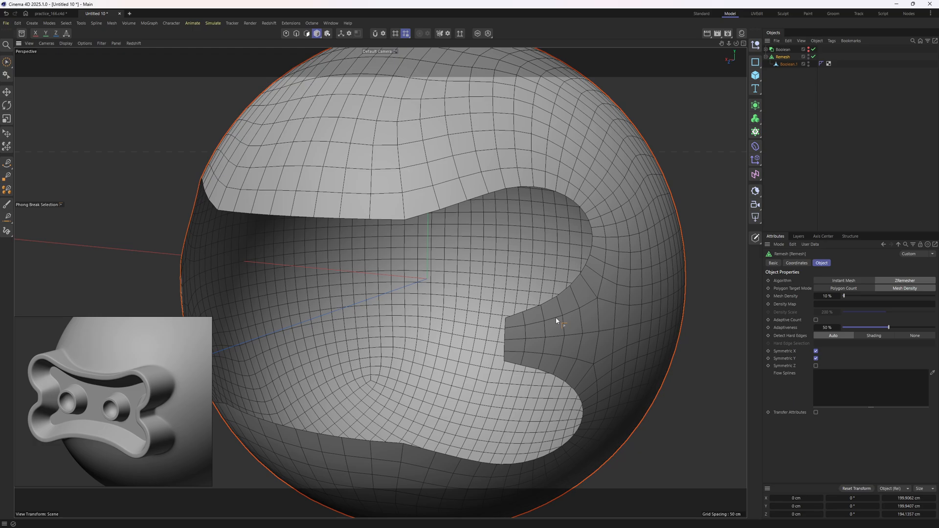
{"action": "mouse_move", "coordinate": [533, 203]}
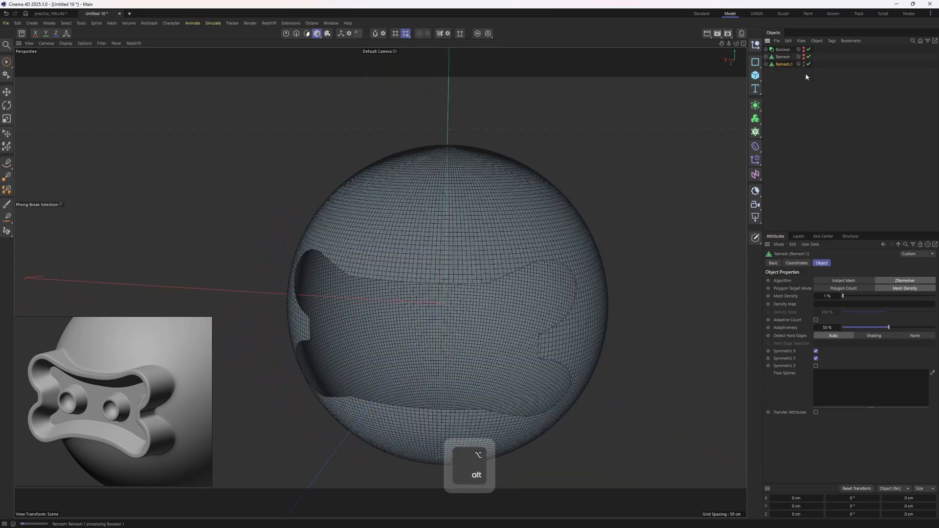
Select edge loops around the recess and fill the bounded polygons to isolate a quarter piece.
{"action": "key", "text": "1"}
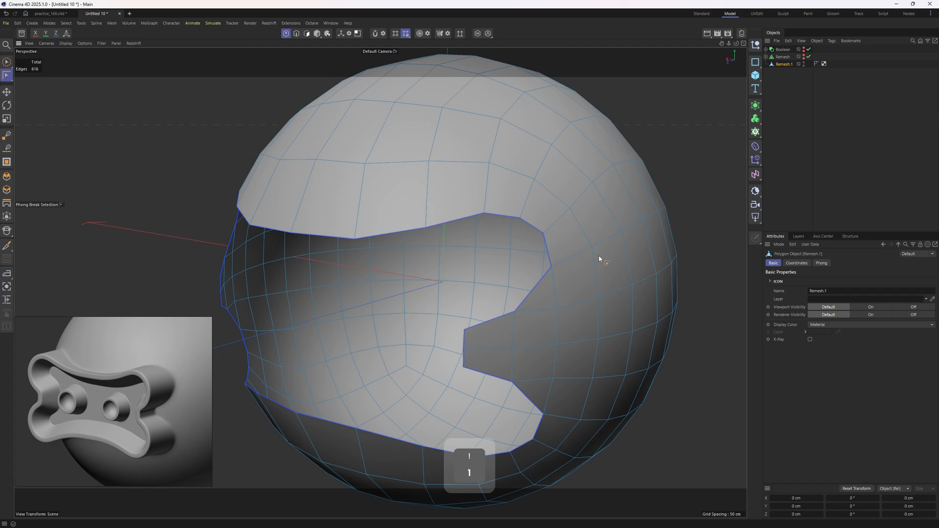
{"action": "key", "text": "e"}
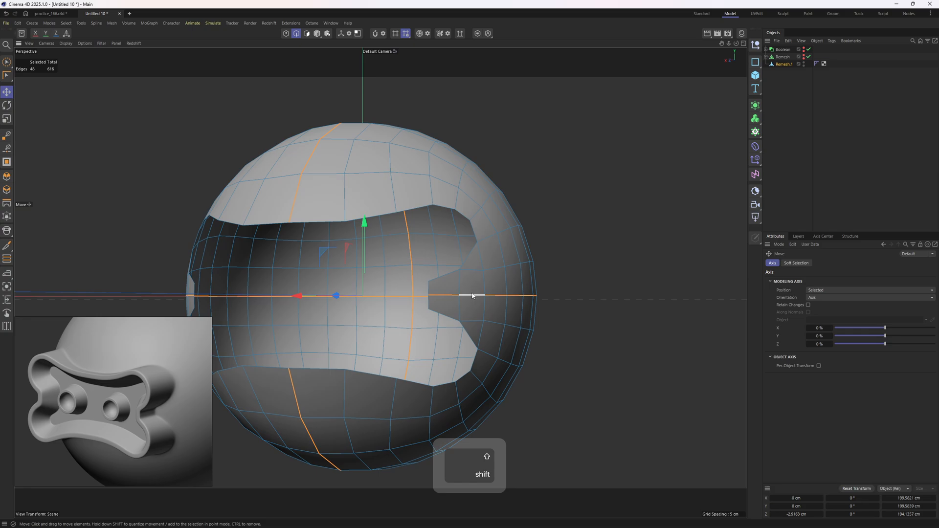
{"action": "key", "text": "u f"}
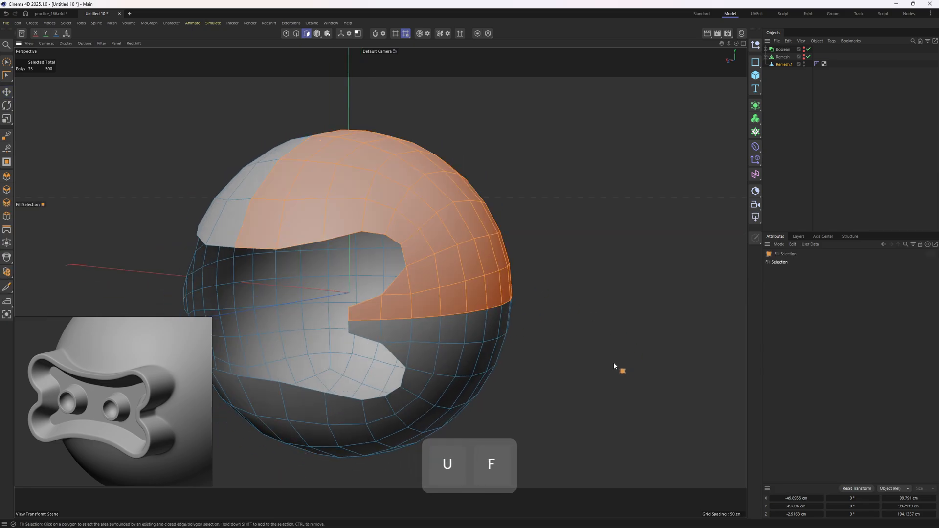
{"action": "key", "text": "e"}
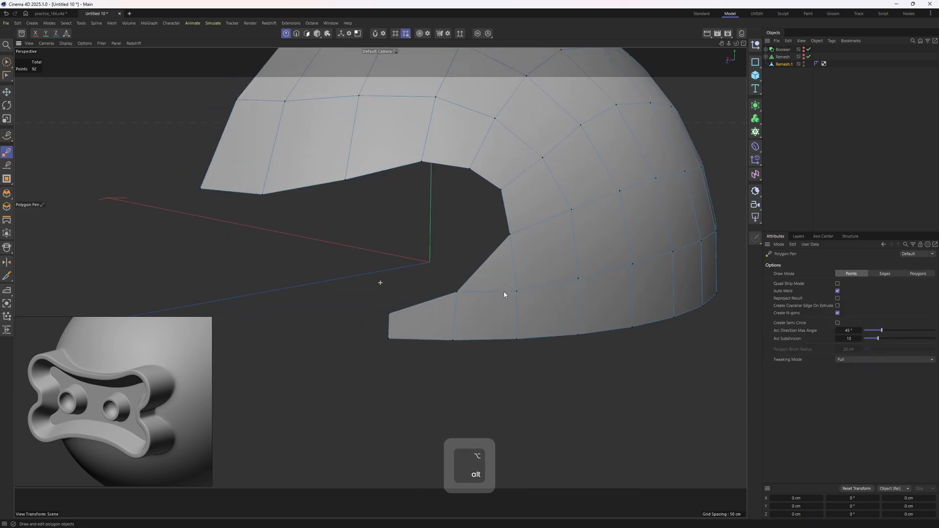
Undo a misplaced point and continue editing the cutout edge points with Polygon Pen.
{"action": "key", "text": "ctrl+z"}
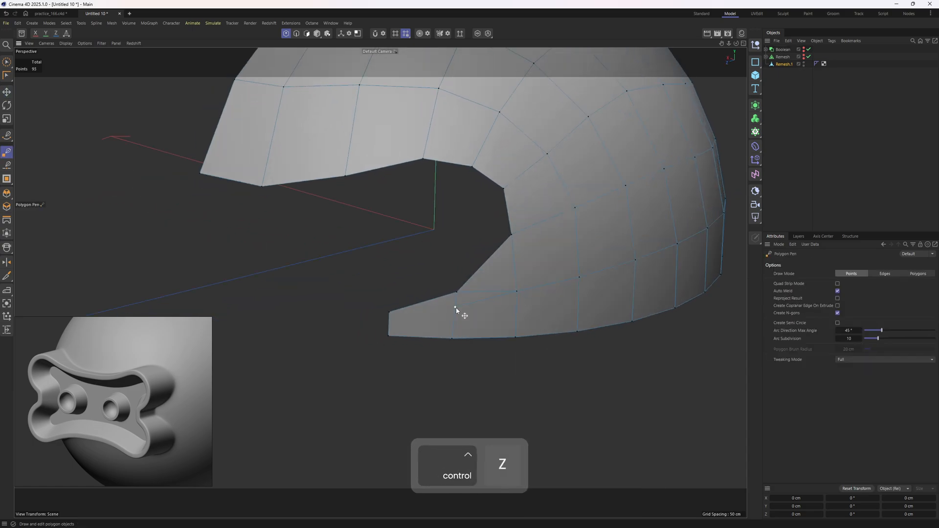
{"action": "key", "text": "e"}
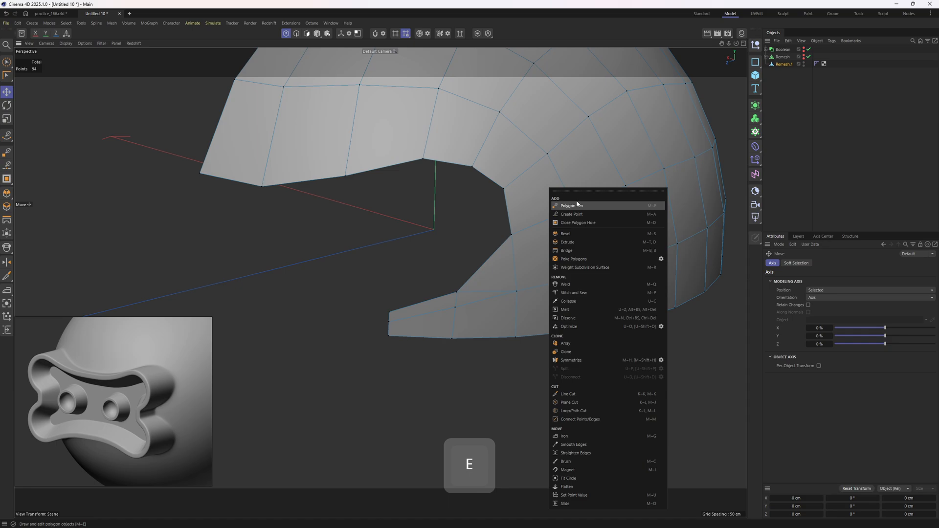
{"action": "left_click", "coordinate": [571, 205]}
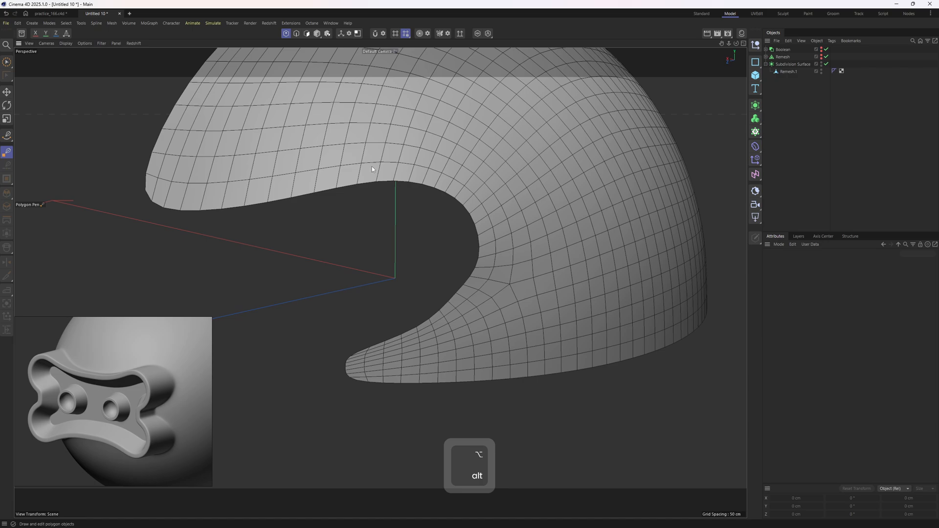
{"action": "mouse_move", "coordinate": [364, 167]}
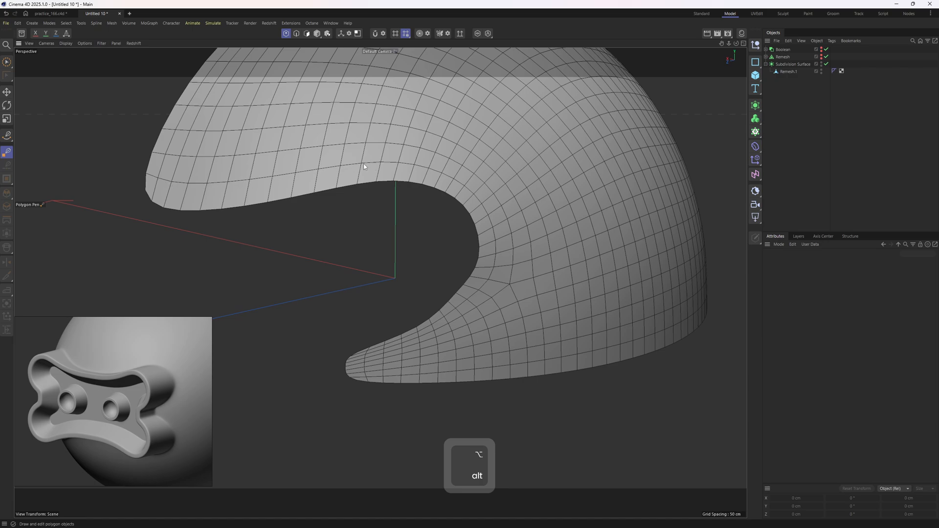
{"action": "mouse_move", "coordinate": [440, 323]}
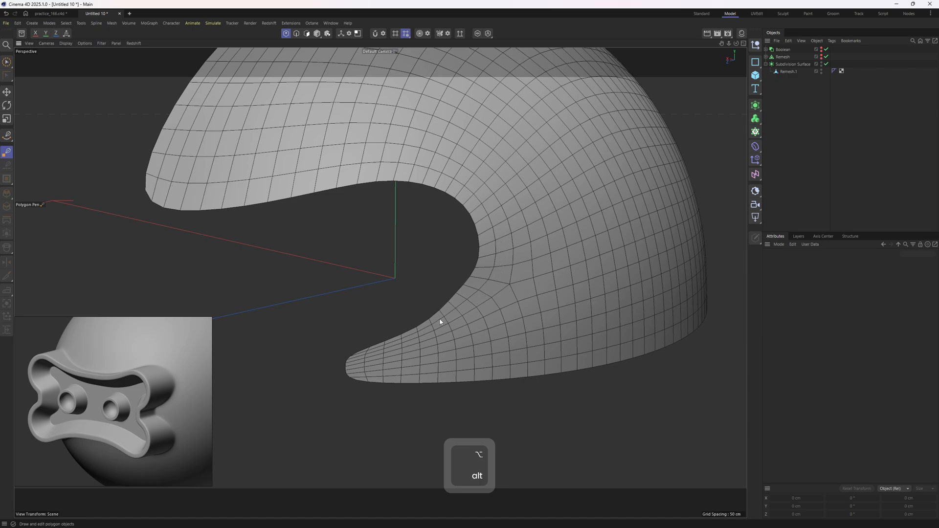
Turn off the Subdivision Surface preview and slide the cutout edge points to even the curve.
{"action": "left_click", "coordinate": [790, 71]}
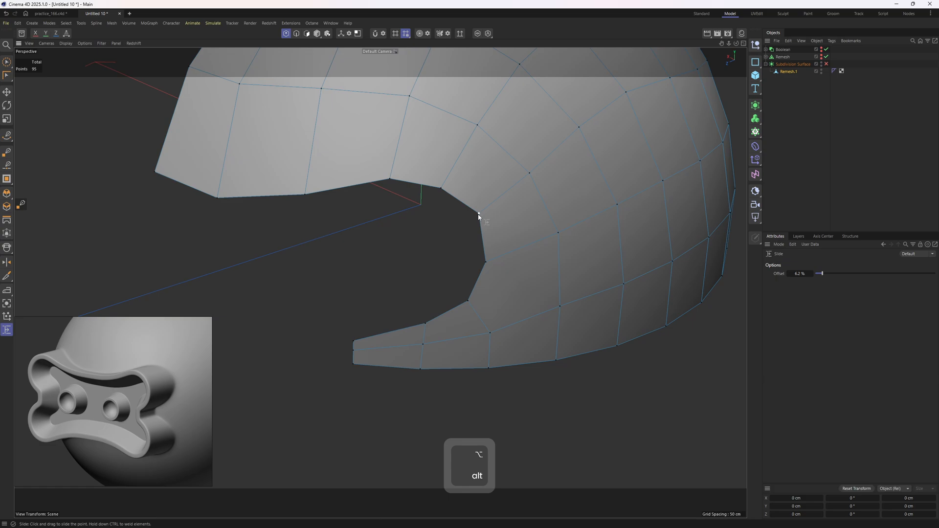
{"action": "key", "text": "2"}
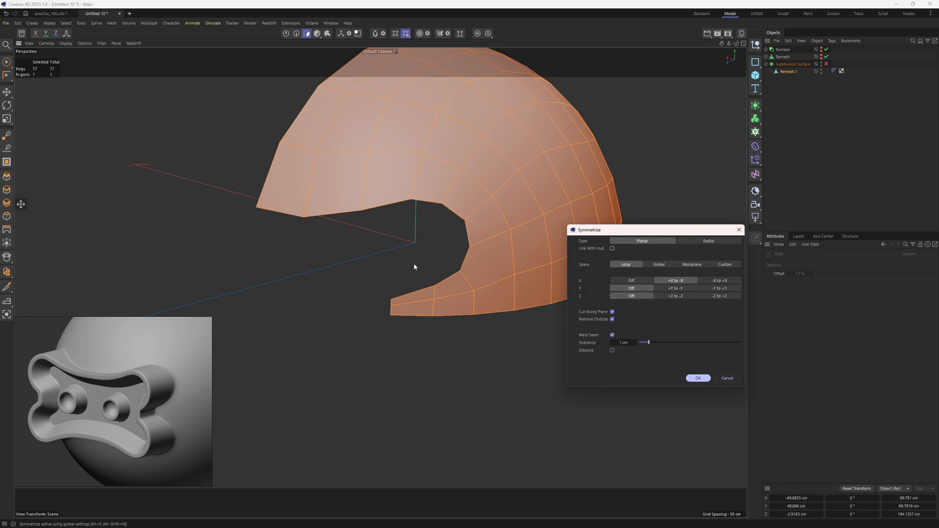
{"action": "mouse_move", "coordinate": [433, 250]}
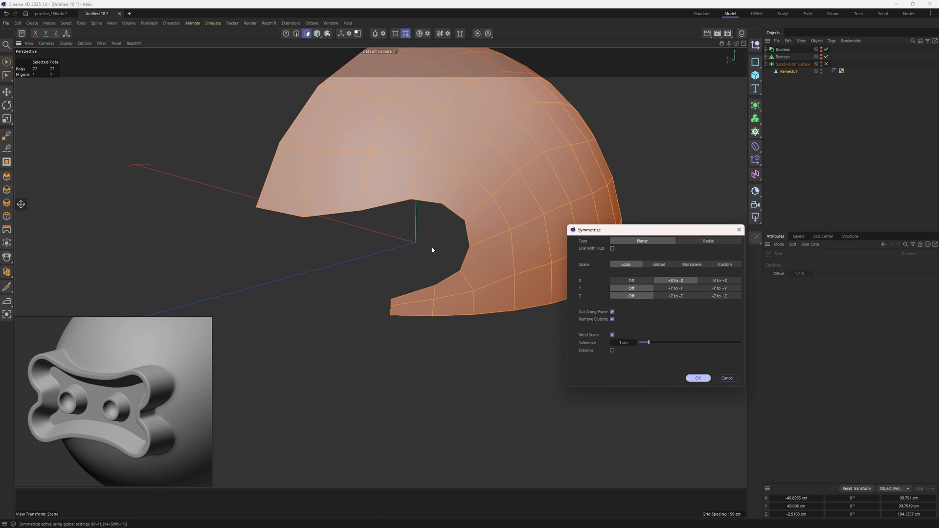
{"action": "mouse_move", "coordinate": [486, 267]}
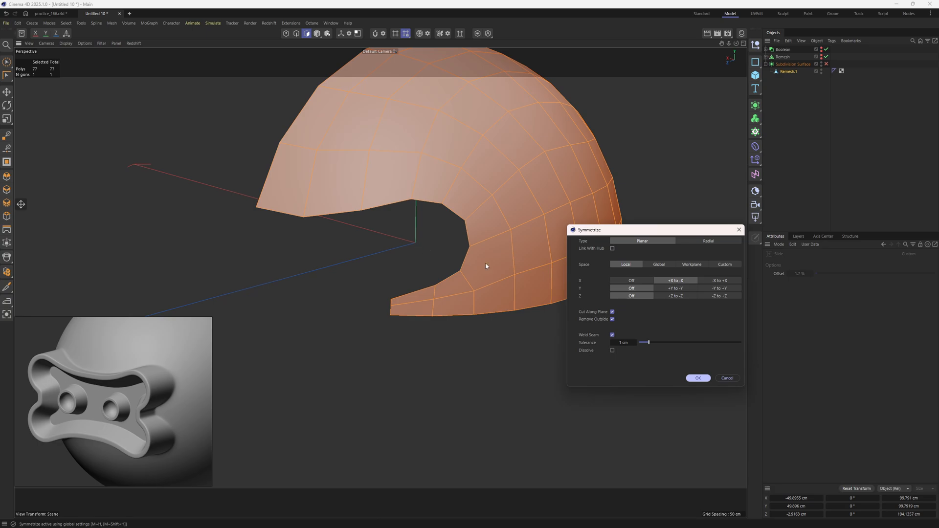
Symmetrize the quarter shell across X and Y into a full sphere with a continuous recess.
{"action": "left_click", "coordinate": [722, 280]}
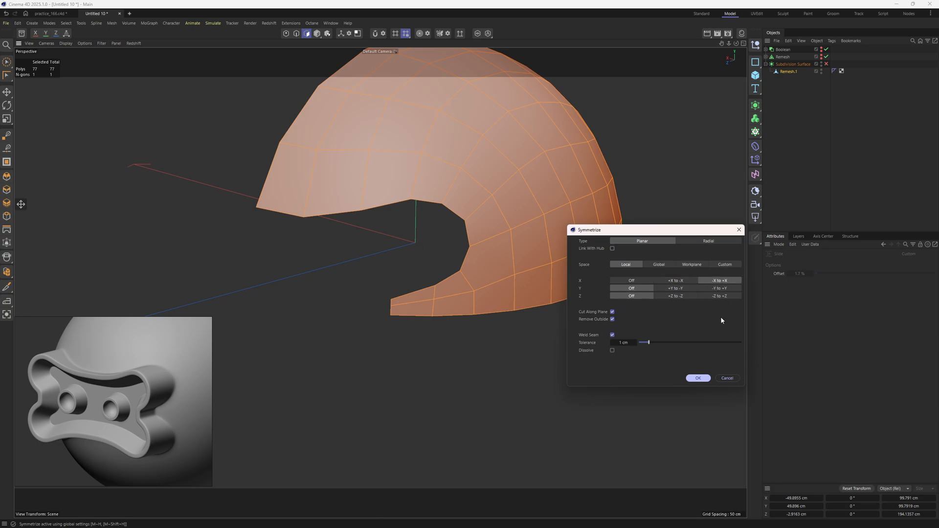
{"action": "mouse_move", "coordinate": [435, 123]}
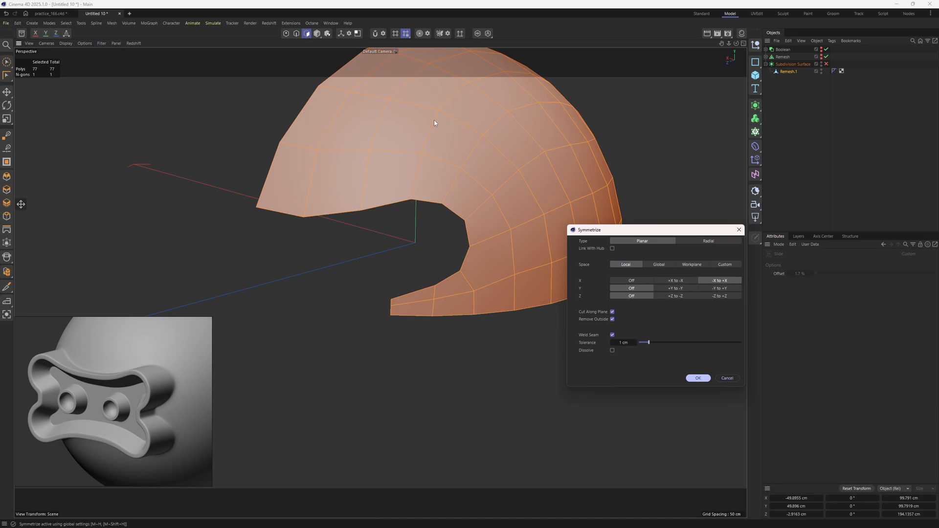
{"action": "mouse_move", "coordinate": [417, 135]}
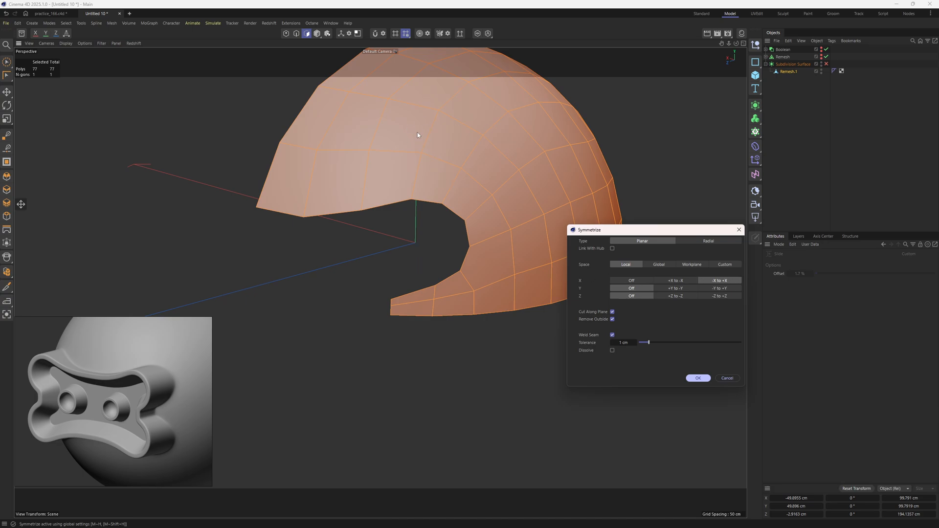
{"action": "mouse_move", "coordinate": [426, 156]}
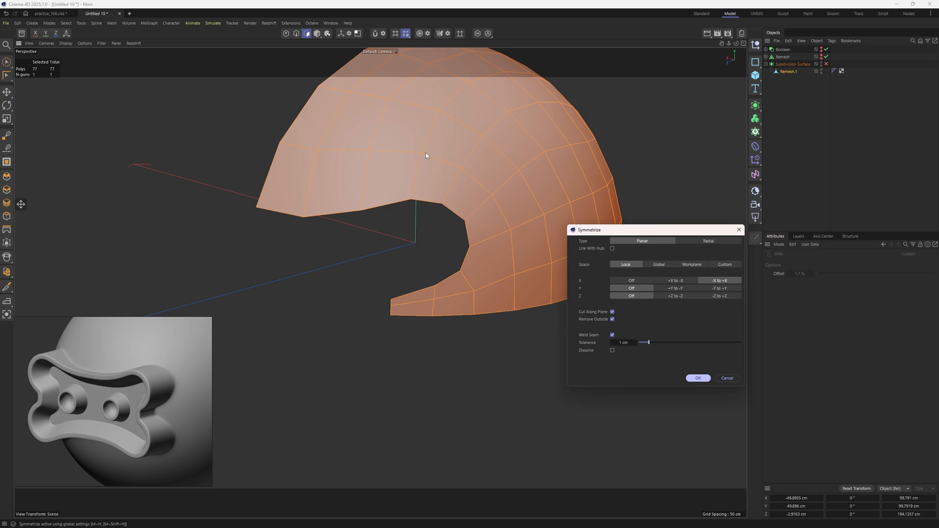
{"action": "mouse_move", "coordinate": [679, 294]}
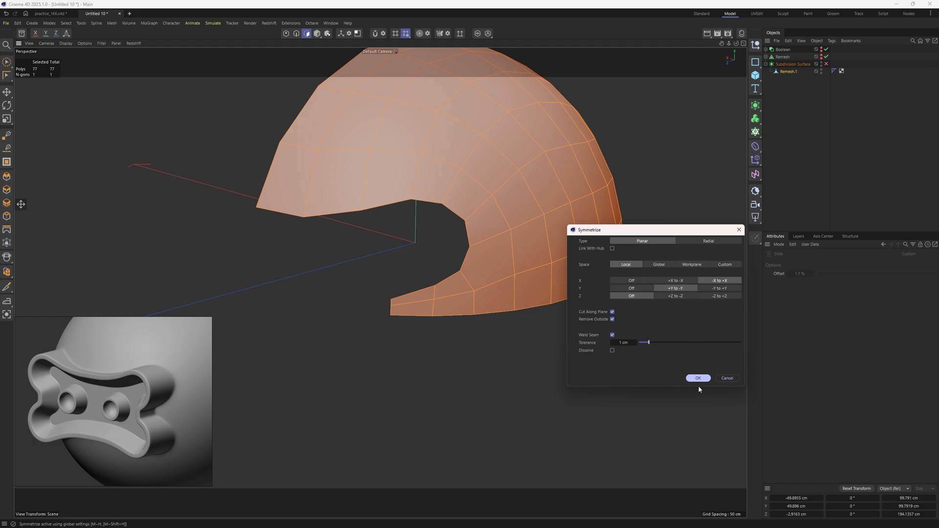
{"action": "left_click", "coordinate": [698, 378]}
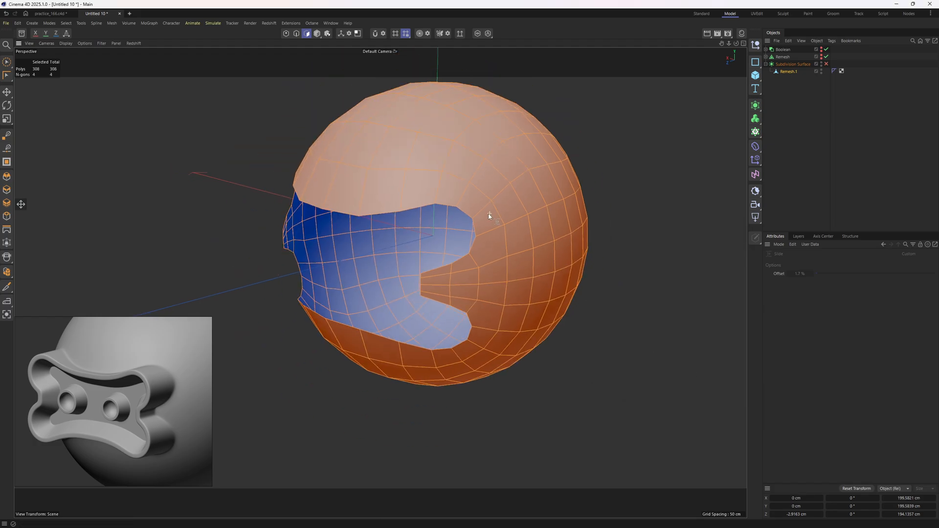
Extrude the recess border edge loop and scale it into a flanged rim around the opening.
{"action": "key", "text": "2"}
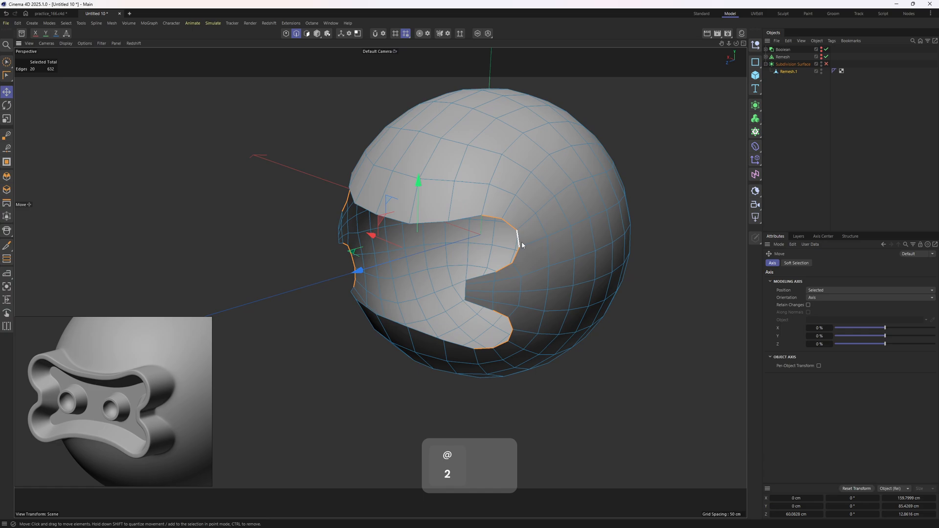
{"action": "key", "text": "shift"}
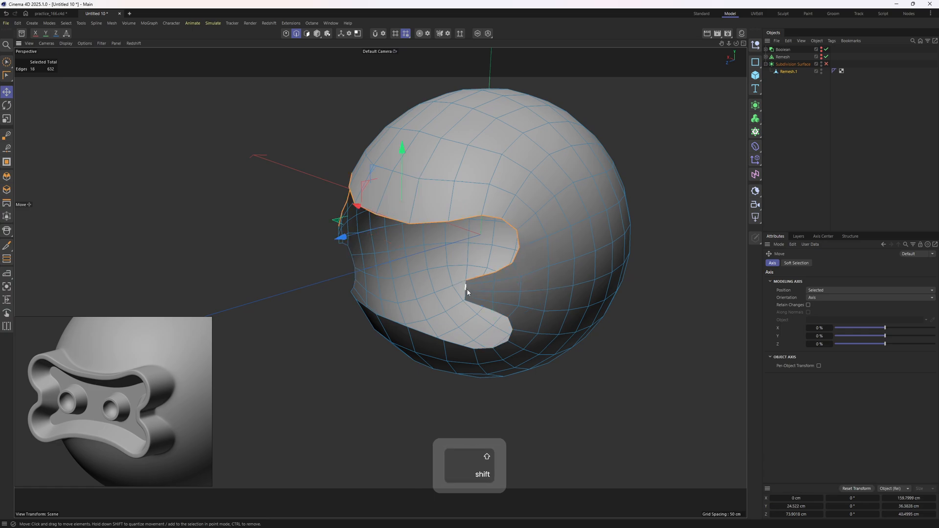
{"action": "key", "text": "alt"}
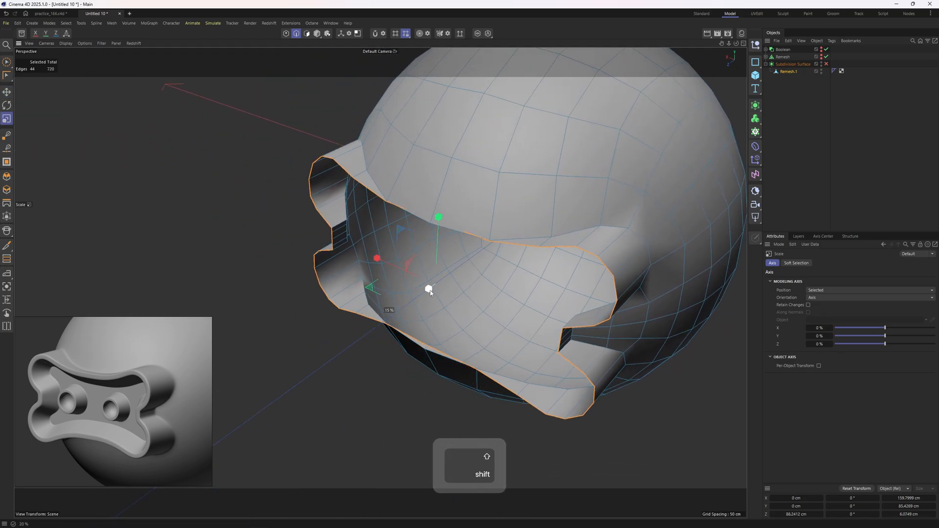
{"action": "key", "text": "e"}
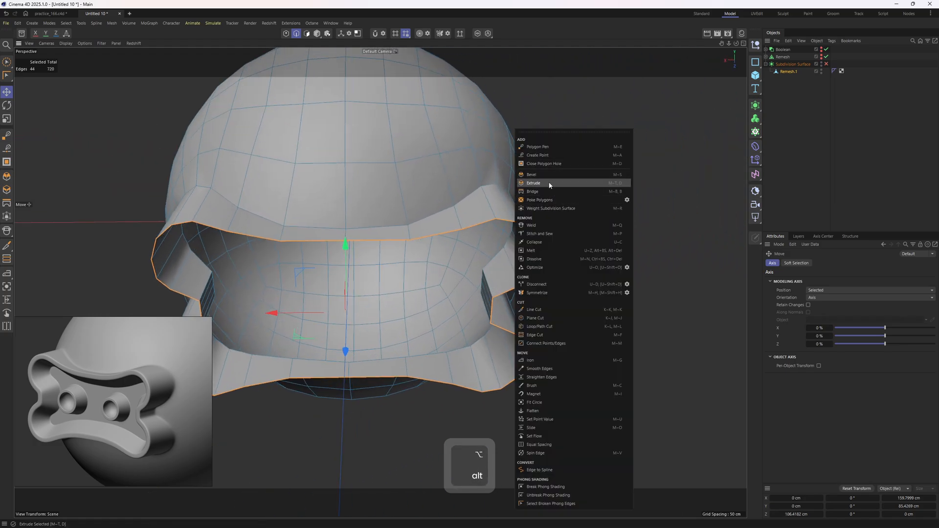
{"action": "left_click", "coordinate": [533, 182]}
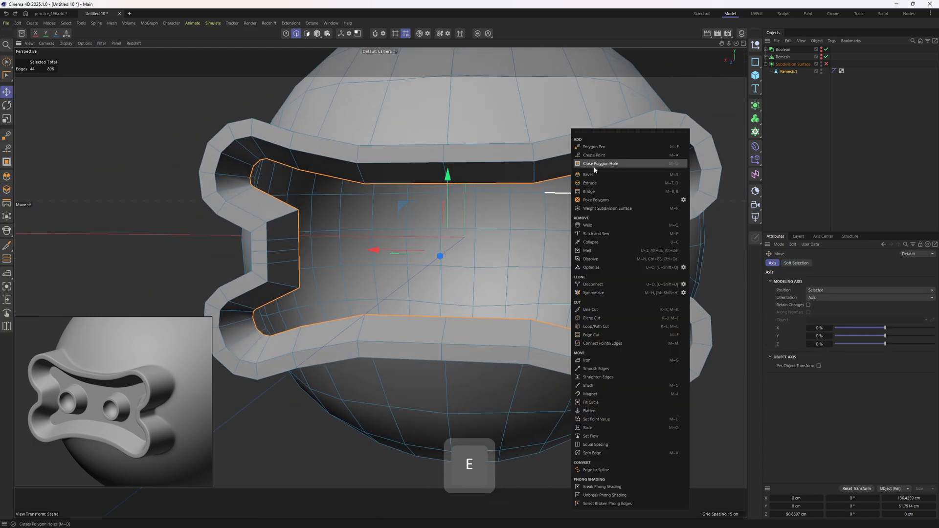
Cap the frame's inner opening with Close Polygon Hole using the Patch layout.
{"action": "left_click", "coordinate": [600, 164]}
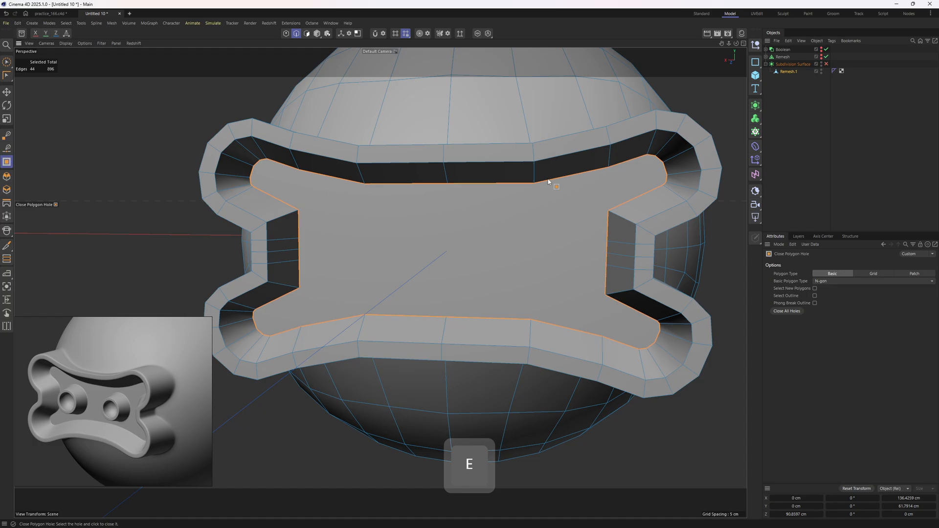
{"action": "left_click", "coordinate": [872, 274]}
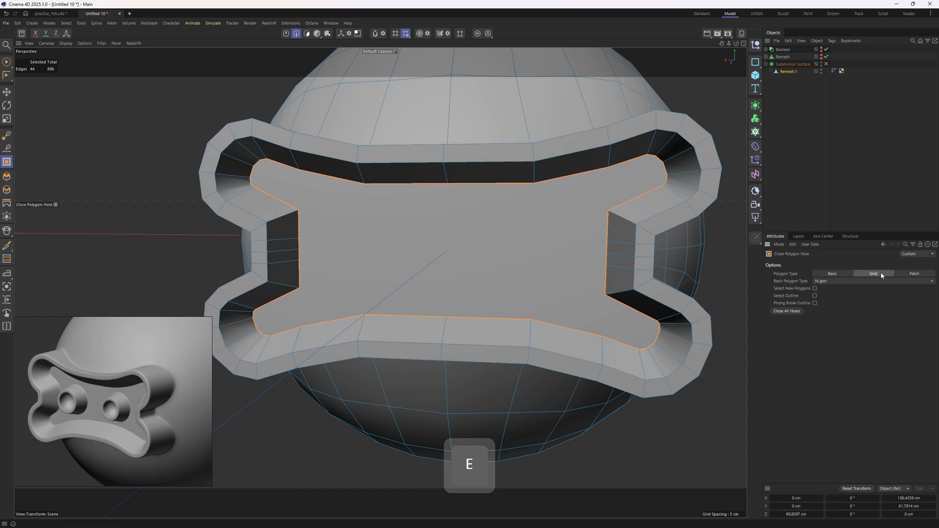
{"action": "left_click", "coordinate": [872, 274]}
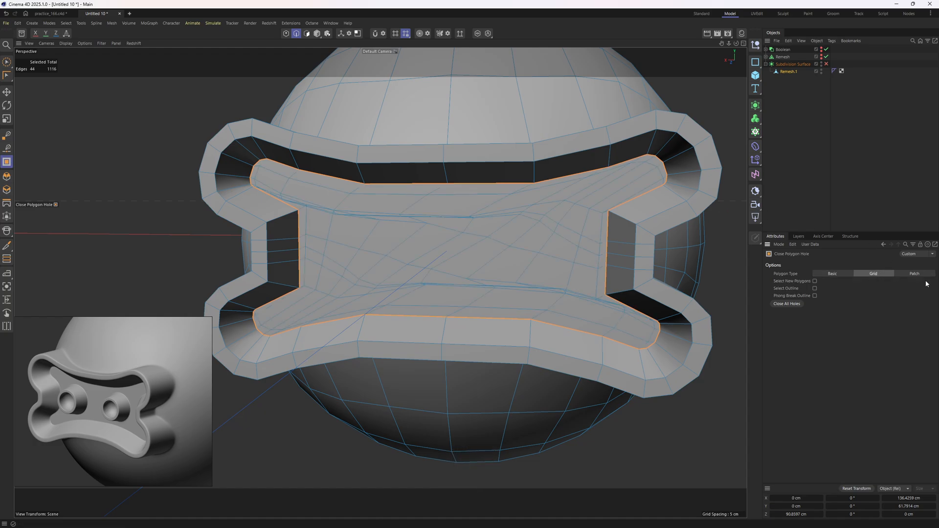
{"action": "left_click", "coordinate": [915, 274]}
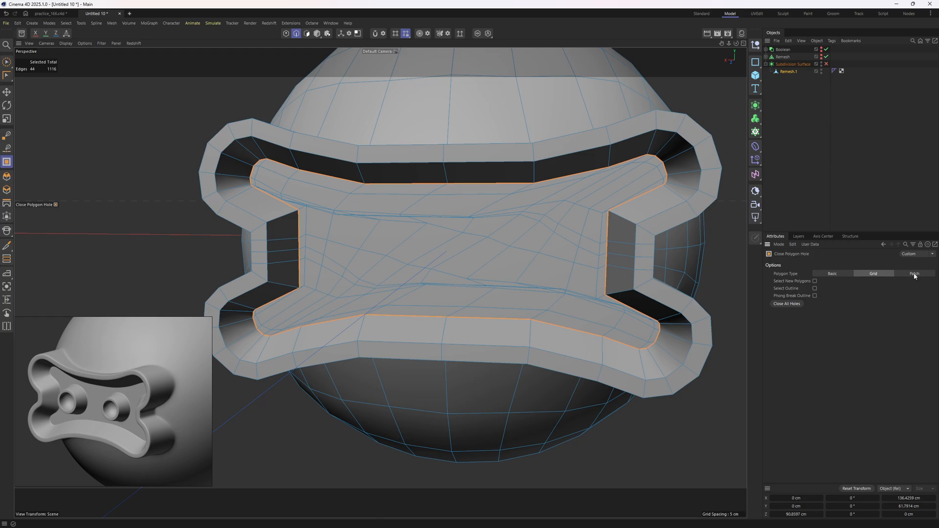
{"action": "left_click", "coordinate": [915, 274]}
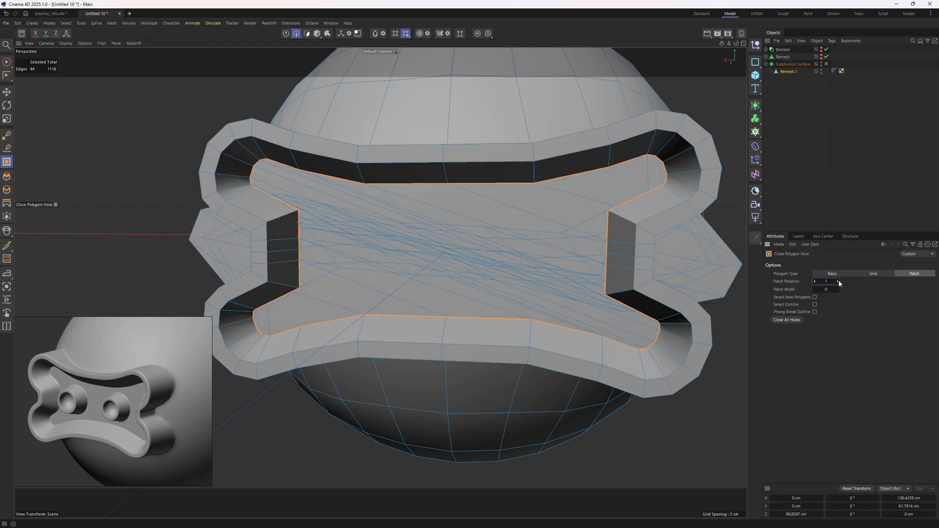
Rotate and adjust the patch width of the fill, then close the inner hole.
{"action": "left_click", "coordinate": [836, 282]}
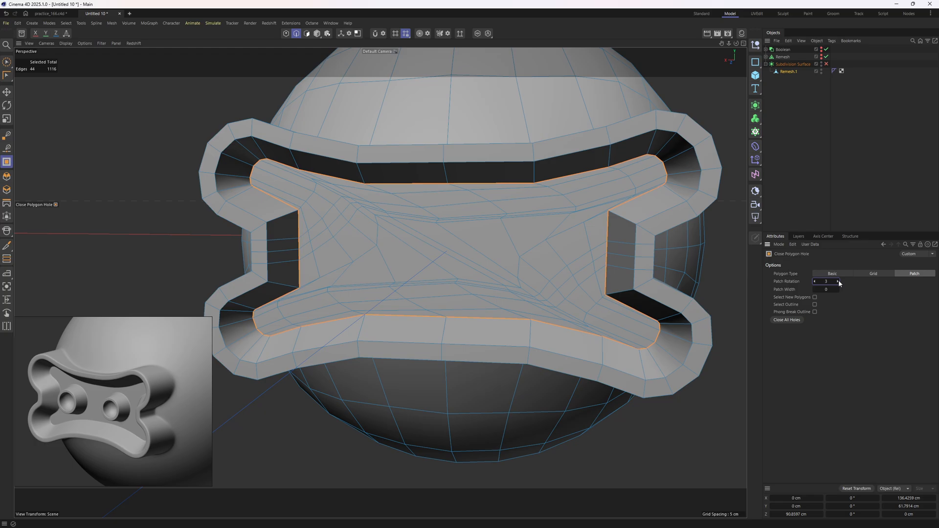
{"action": "left_click", "coordinate": [834, 282]}
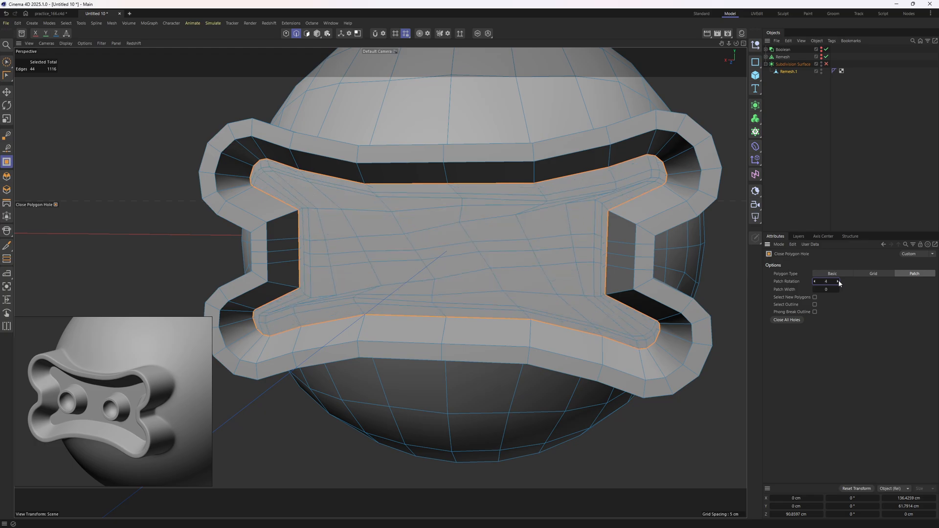
{"action": "left_click", "coordinate": [835, 281]}
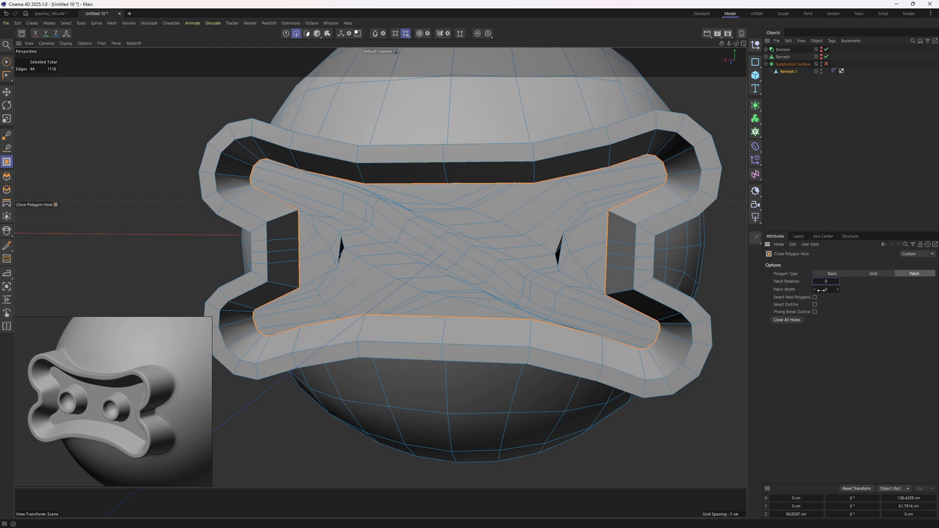
{"action": "mouse_move", "coordinate": [826, 289]}
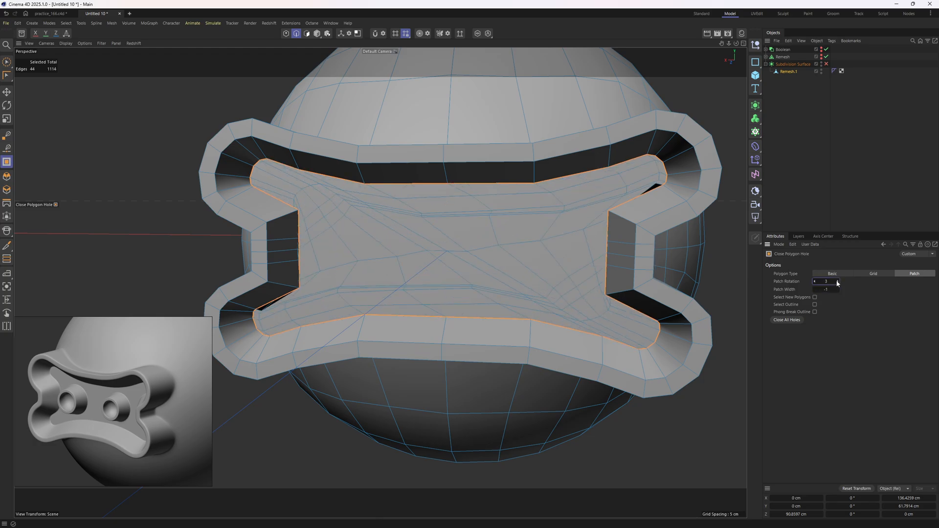
{"action": "left_click", "coordinate": [829, 282]}
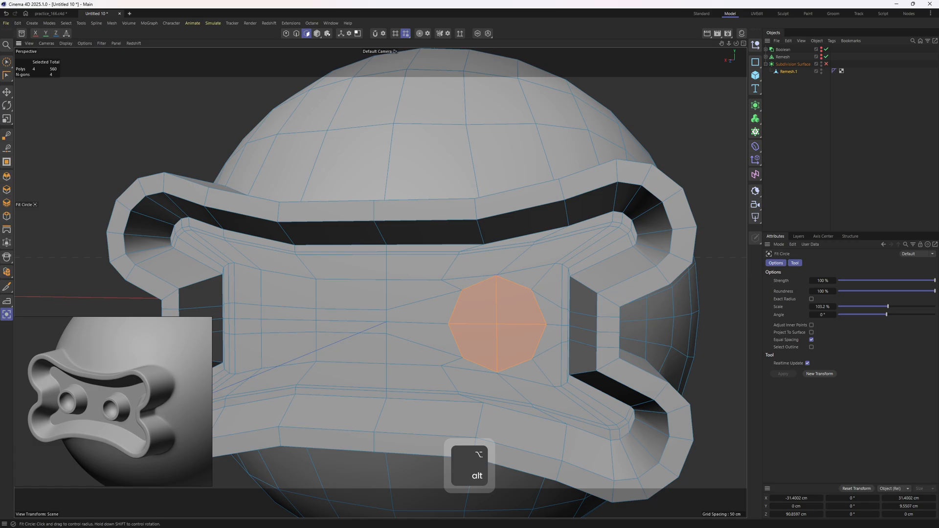
Orbit around the recess floor to inspect the patches for the circular bosses.
{"action": "key", "text": "e"}
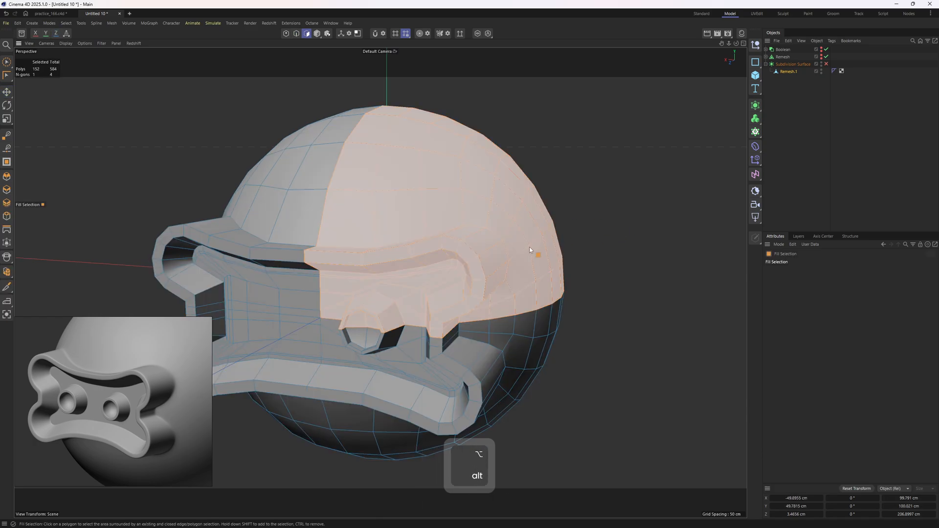
Isolate the selected half and remove a stray point at the frame corner, undoing a misstep.
{"action": "key", "text": "1"}
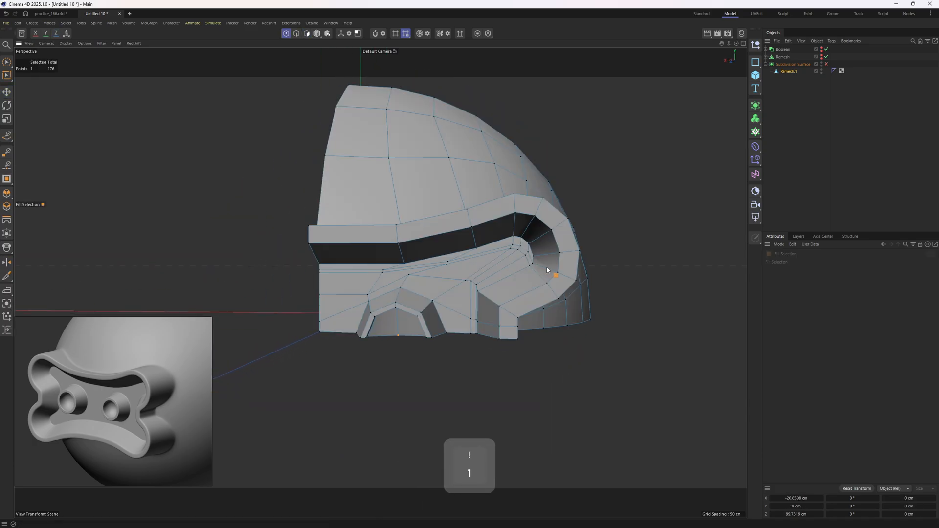
{"action": "key", "text": "alt"}
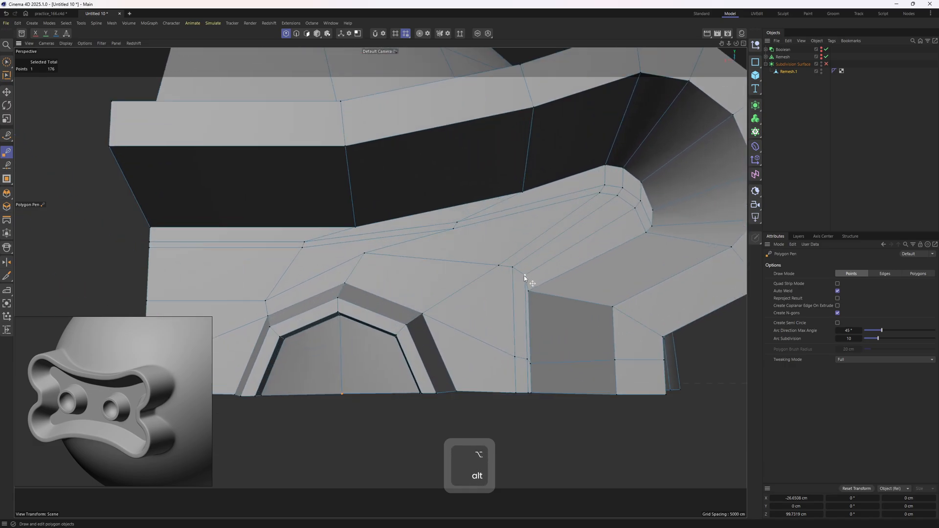
{"action": "key", "text": "3"}
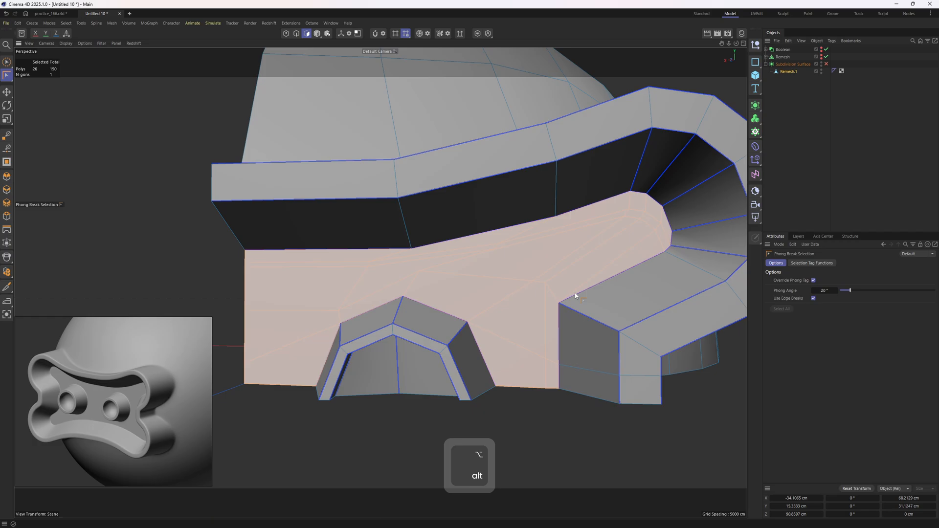
{"action": "key", "text": "ctrl+z"}
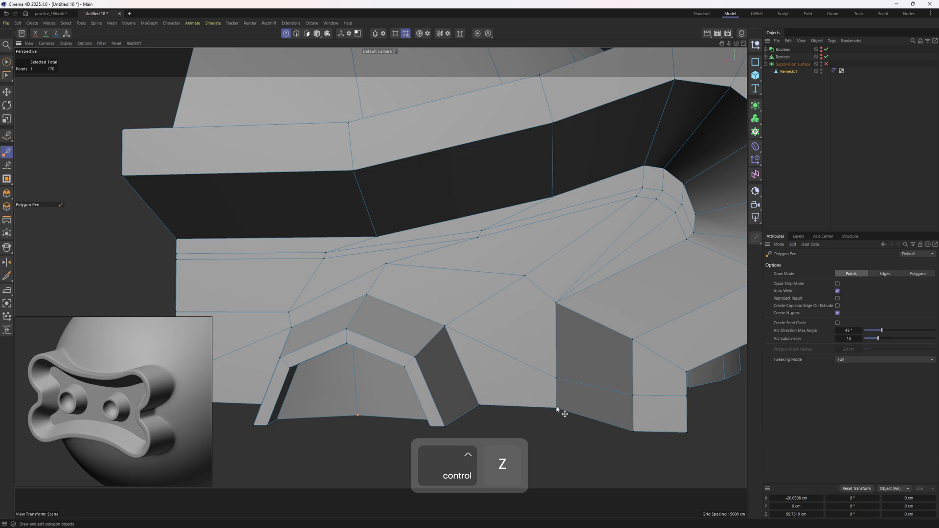
{"action": "key", "text": "ctrl+z"}
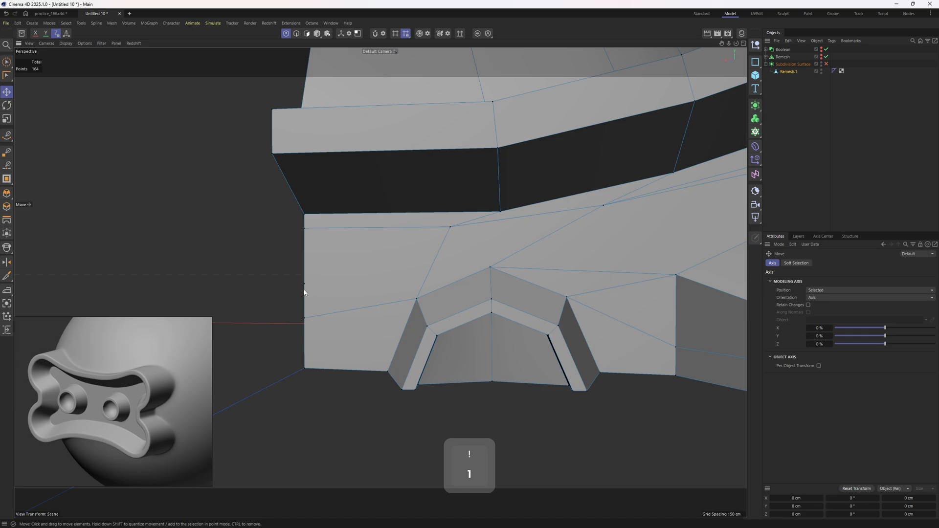
{"action": "key", "text": "m"}
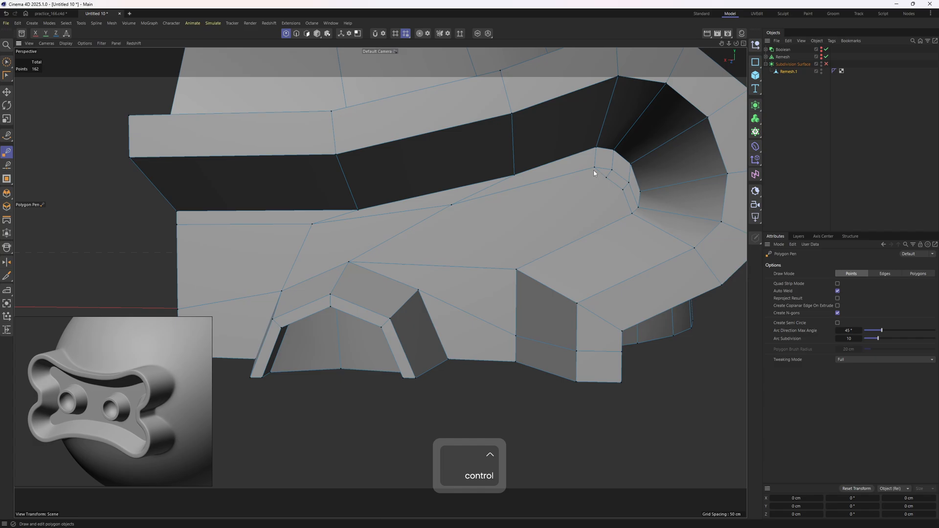
{"action": "left_click", "coordinate": [595, 173]}
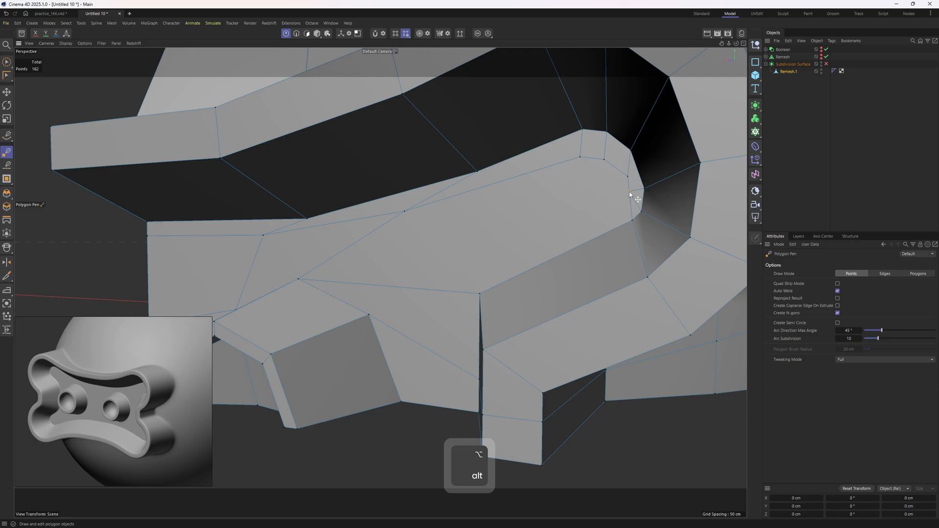
Line-cut a new edge path across the floor polygons and select the resulting cut edges.
{"action": "key", "text": "e"}
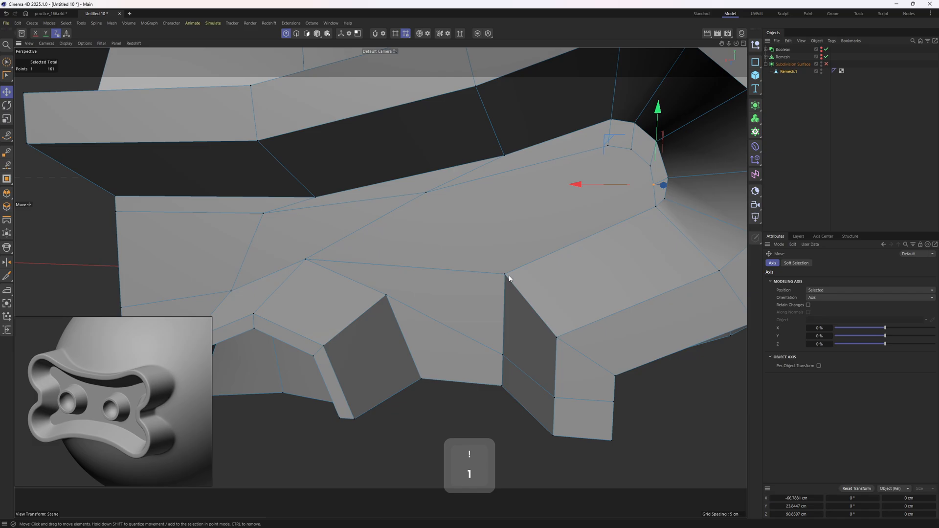
{"action": "key", "text": "k"}
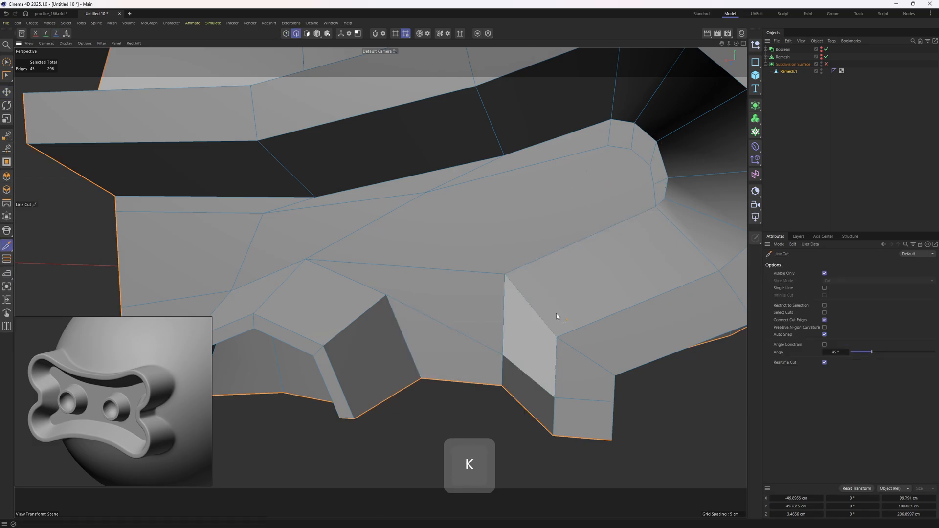
{"action": "left_click", "coordinate": [499, 276]}
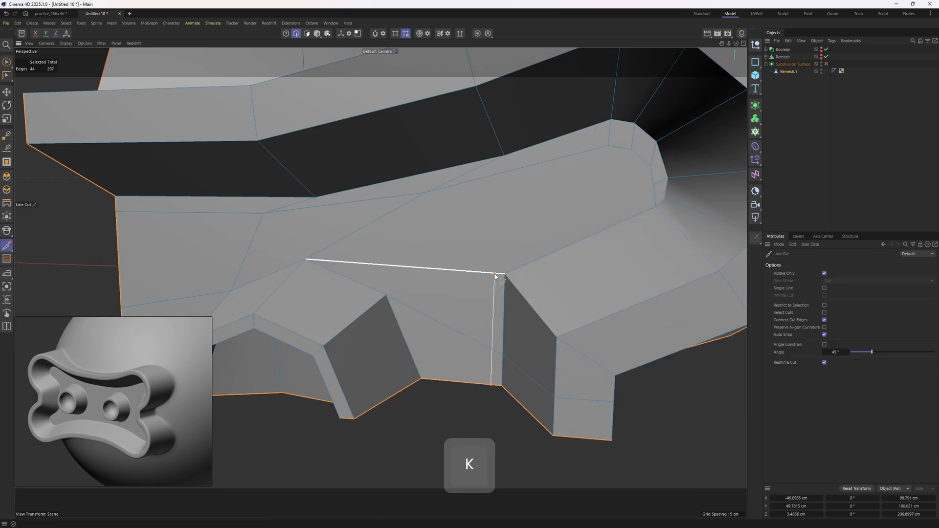
{"action": "key", "text": "e"}
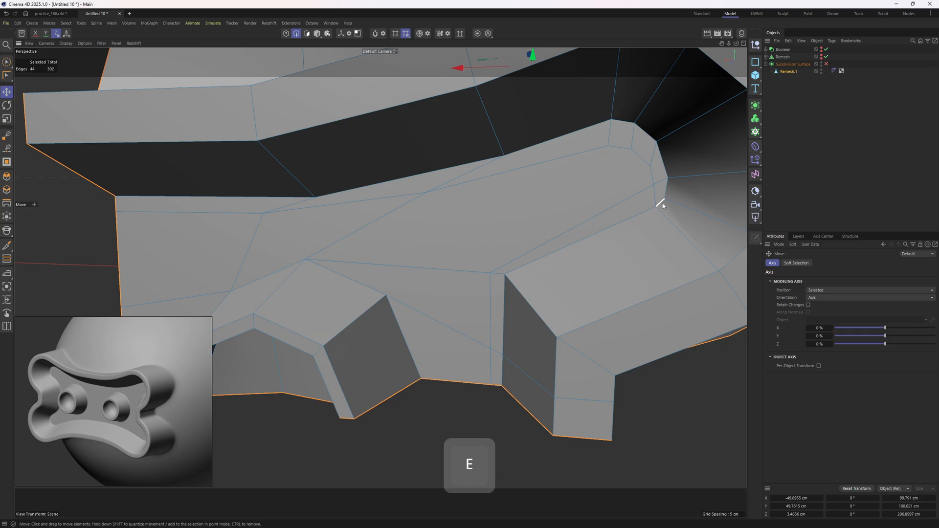
{"action": "left_click", "coordinate": [505, 301]}
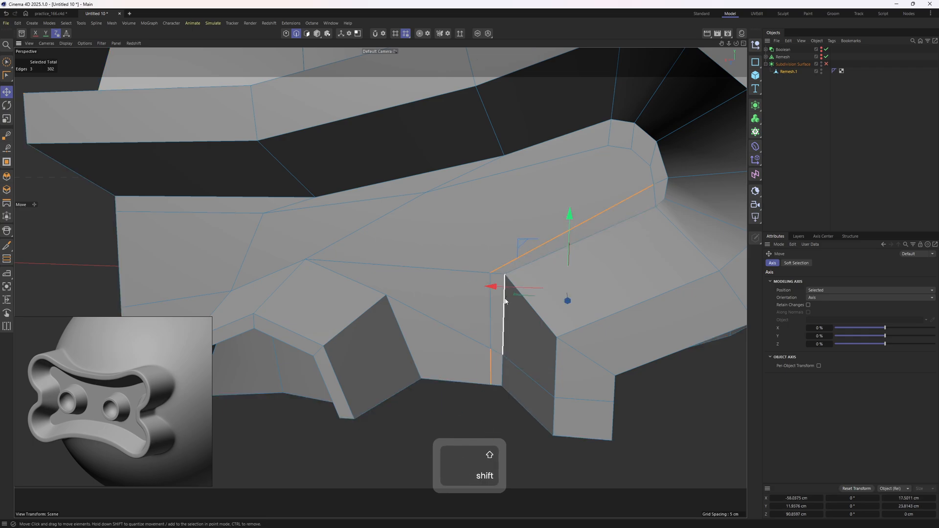
{"action": "left_click", "coordinate": [587, 151]}
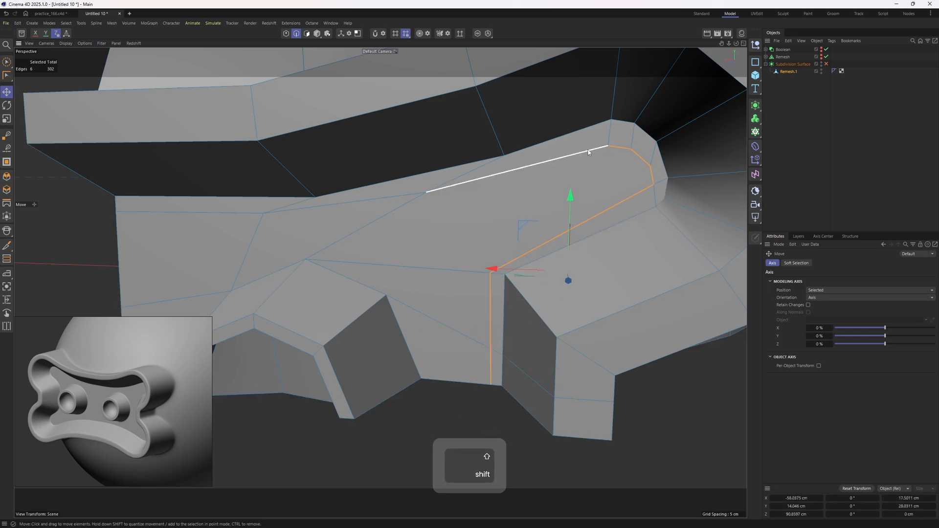
Slide the corner point along its edge and continue editing with the Polygon Pen.
{"action": "key", "text": "m"}
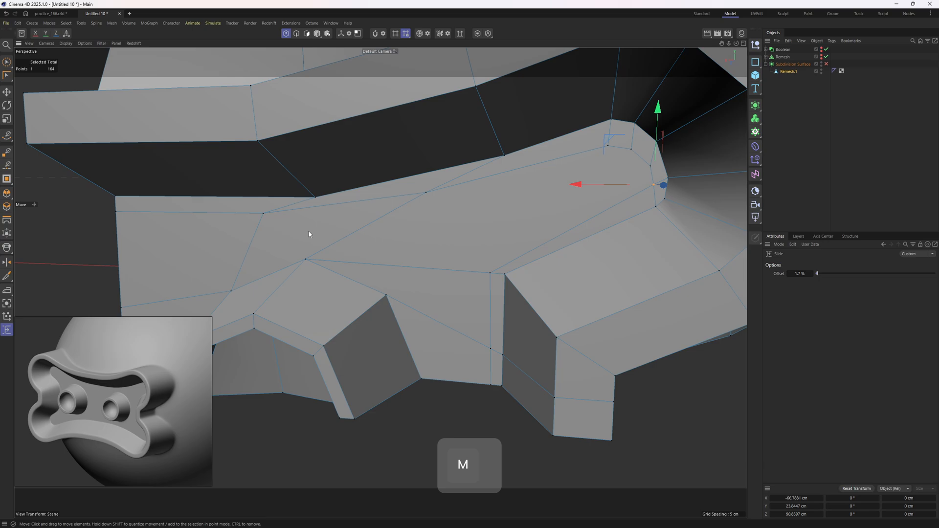
{"action": "key", "text": "o"}
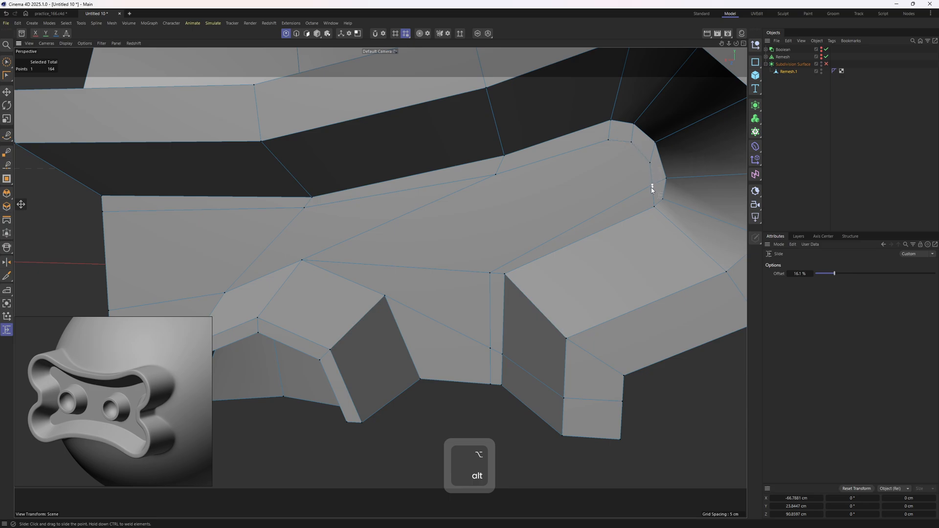
{"action": "key", "text": "m"}
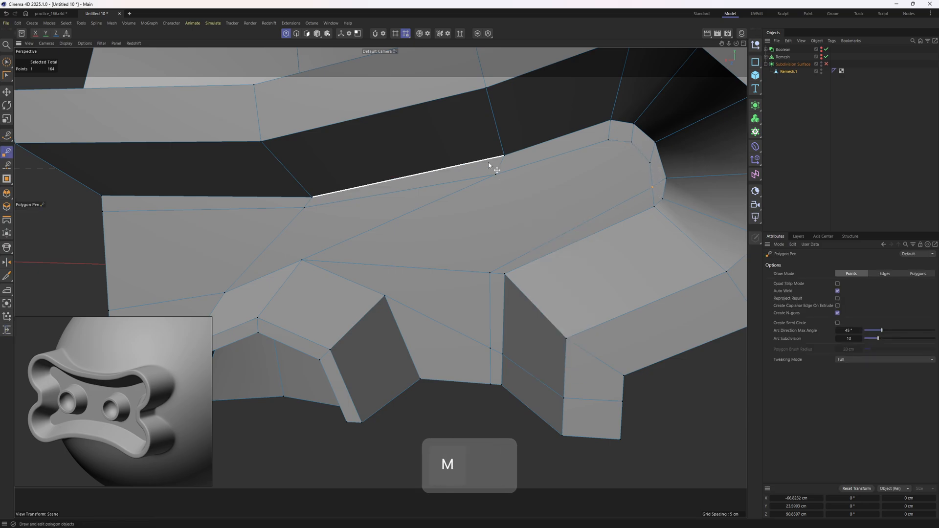
{"action": "key", "text": "ctrl"}
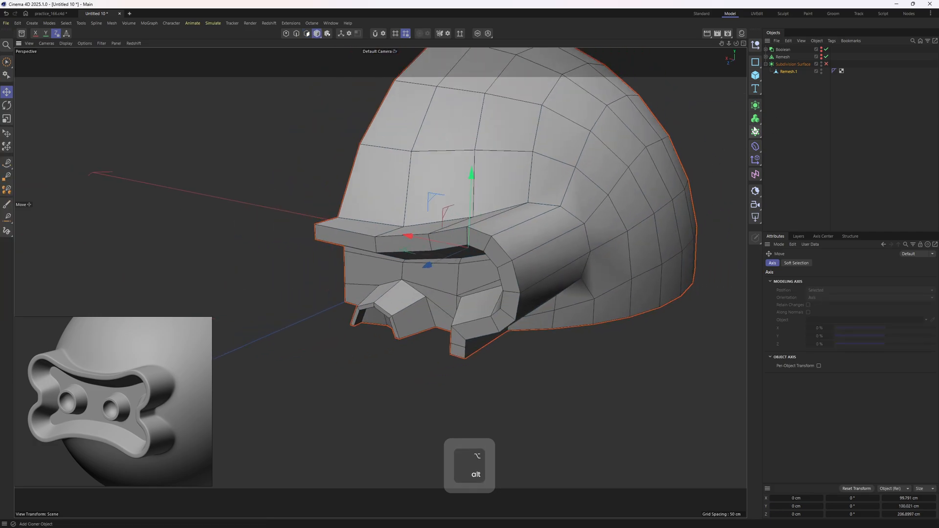
Unhide the whole model and bevel the frame and boss outline loops (Solid, 2.5 cm offset).
{"action": "key", "text": "3"}
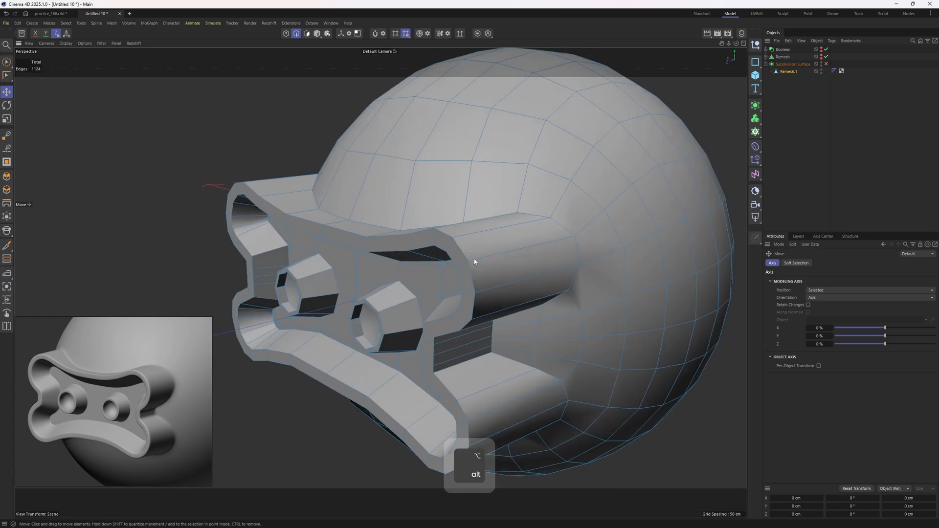
{"action": "key", "text": "u"}
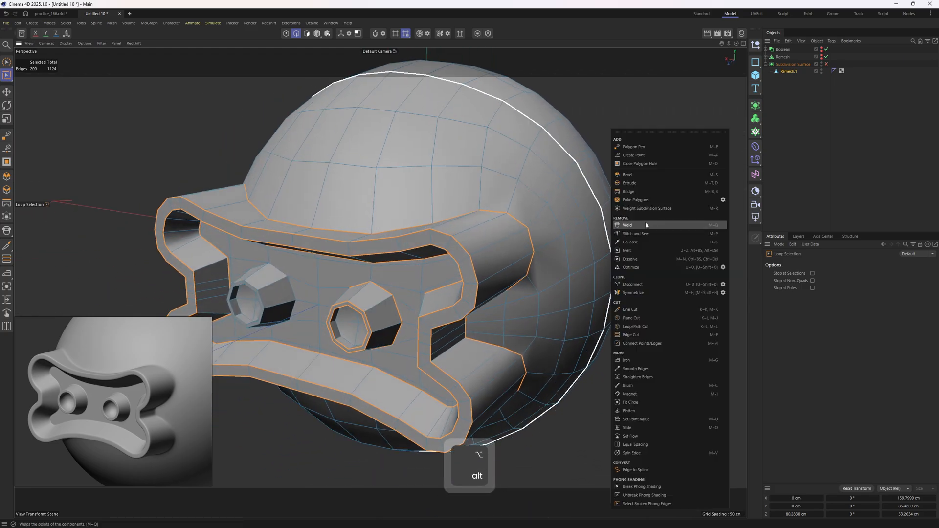
{"action": "left_click", "coordinate": [627, 174]}
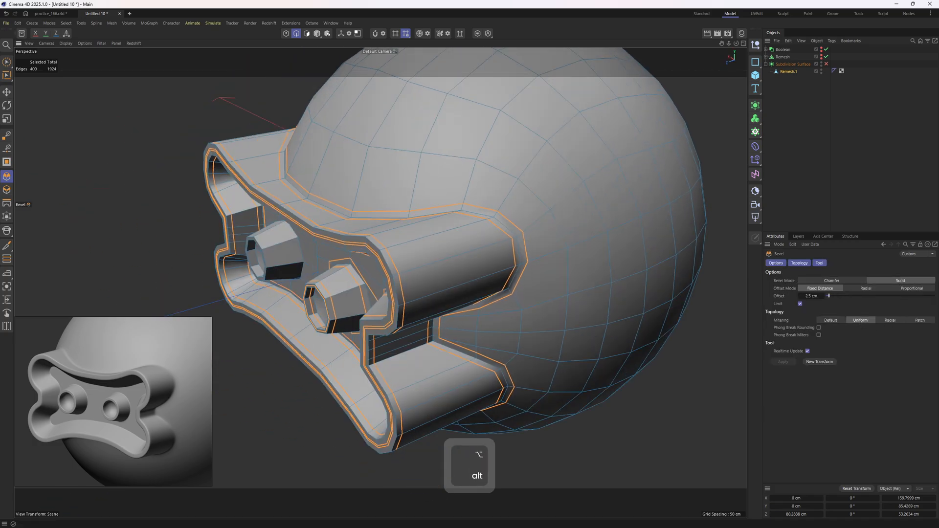
Inspect the bevelled frame and boss under the Subdivision Surface preview, then turn it off.
{"action": "key", "text": "e"}
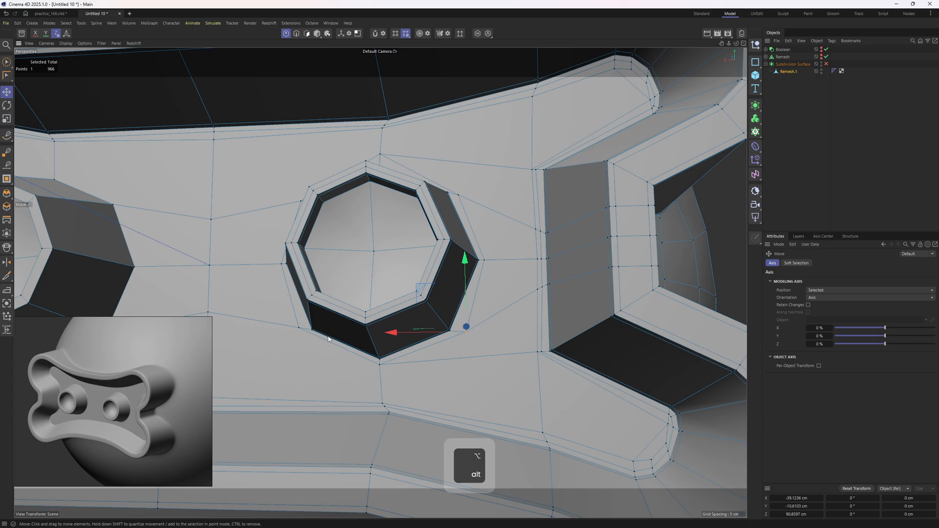
{"action": "key", "text": "z"}
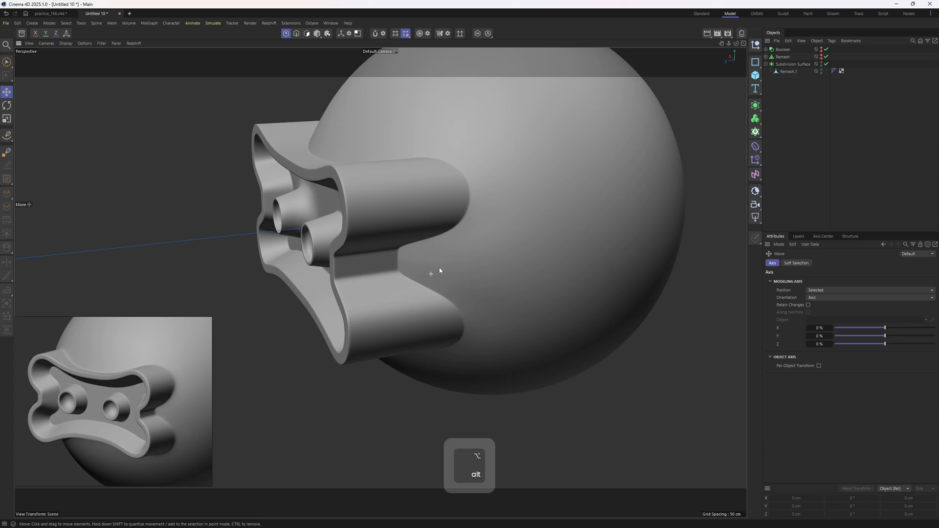
{"action": "key", "text": "e"}
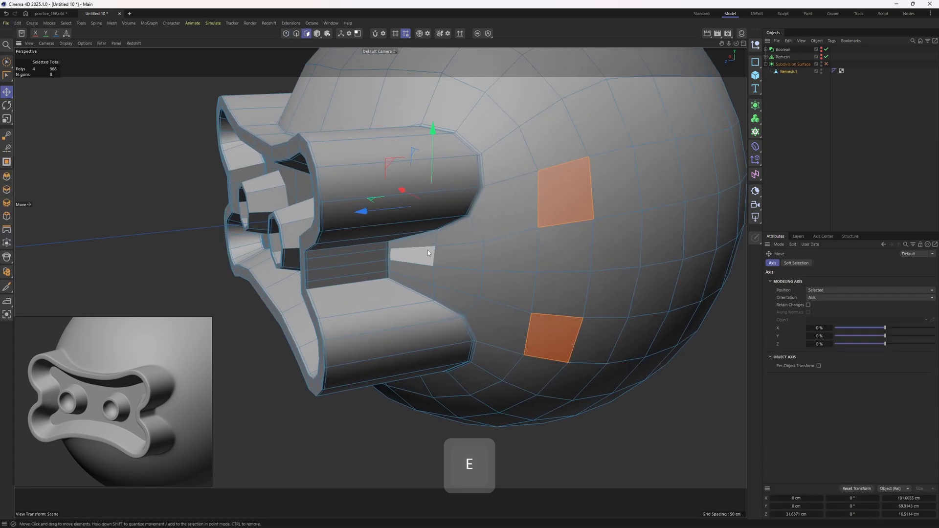
Fill-select the sphere body polygons bounded by the border loop for splitting off.
{"action": "key", "text": "2"}
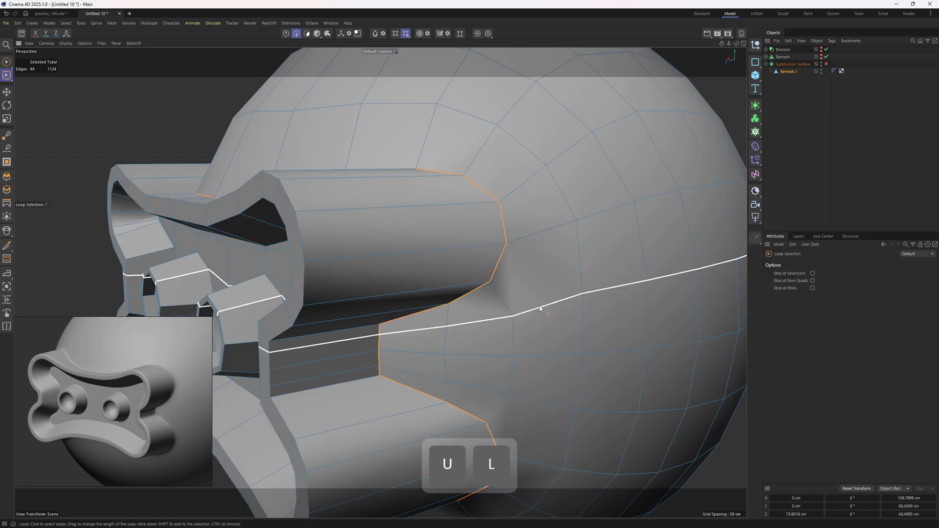
{"action": "key", "text": "f"}
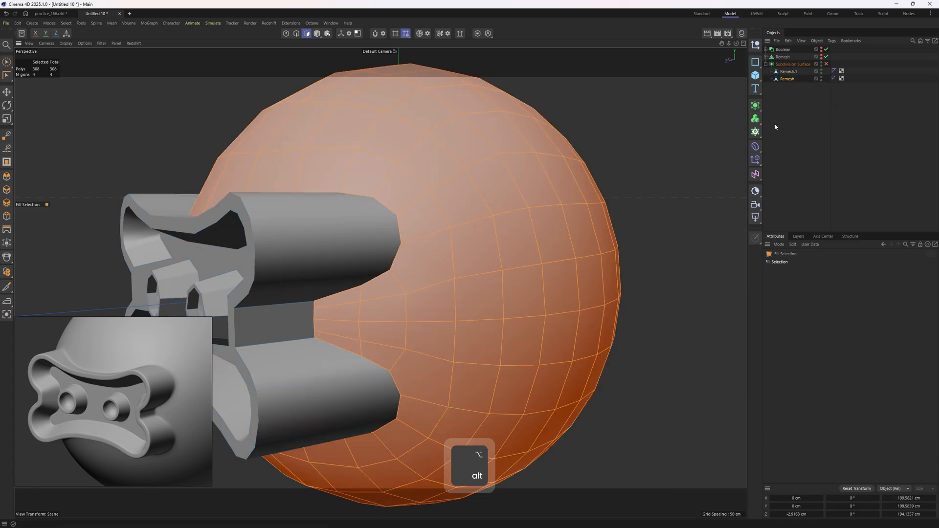
Add a Shrink Wrap deformer to the separated body and assign the Sphere as its target object.
{"action": "key", "text": "ctrl+z"}
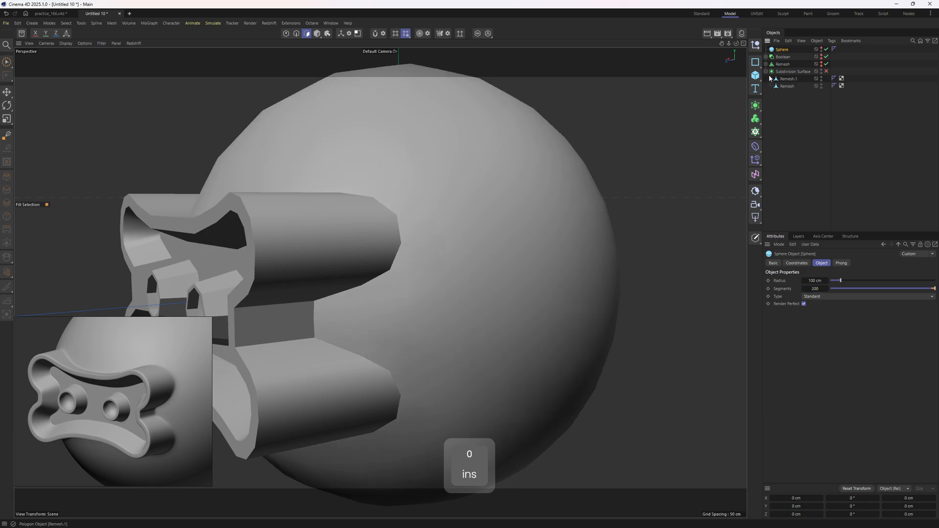
{"action": "left_click", "coordinate": [787, 85]}
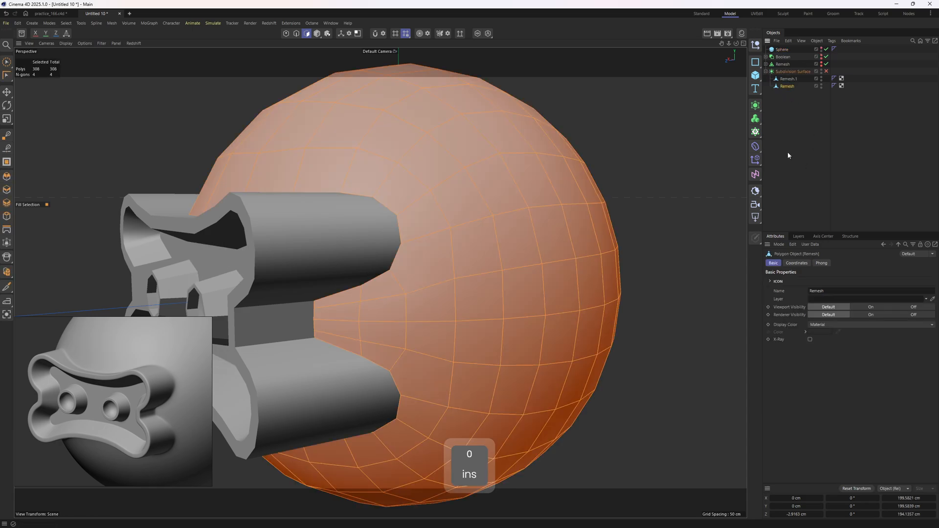
{"action": "left_click", "coordinate": [756, 147]}
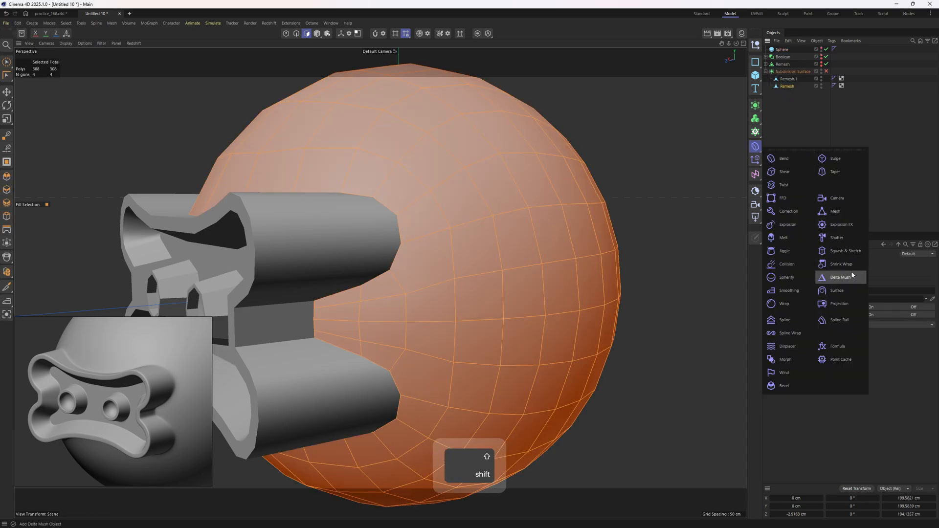
{"action": "left_click", "coordinate": [841, 264]}
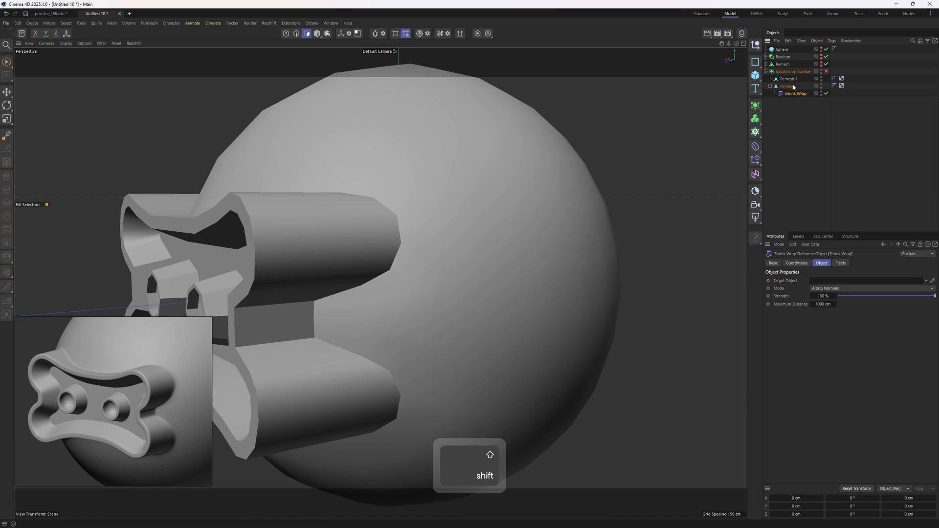
{"action": "left_click", "coordinate": [782, 49]}
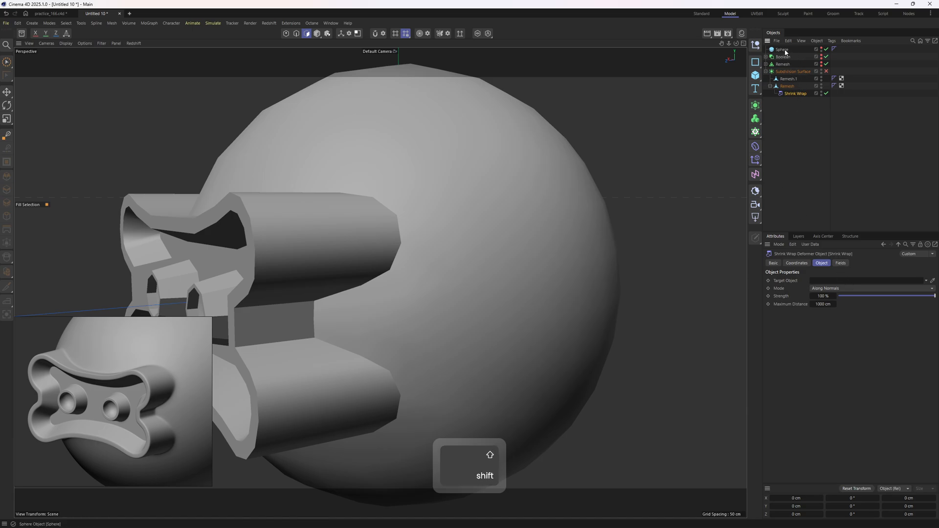
{"action": "left_click", "coordinate": [863, 280]}
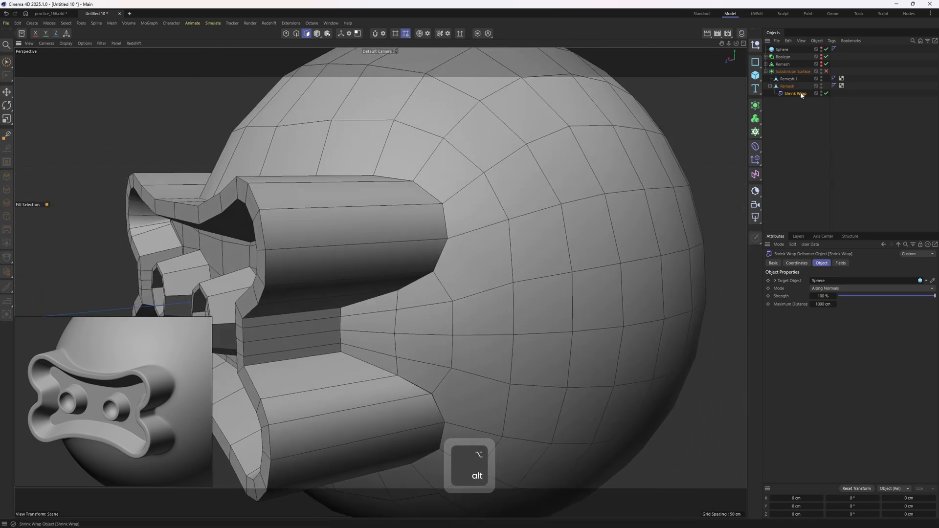
Add a Smoothing deformer to the remeshed frame above the Shrink Wrap.
{"action": "left_click", "coordinate": [755, 147]}
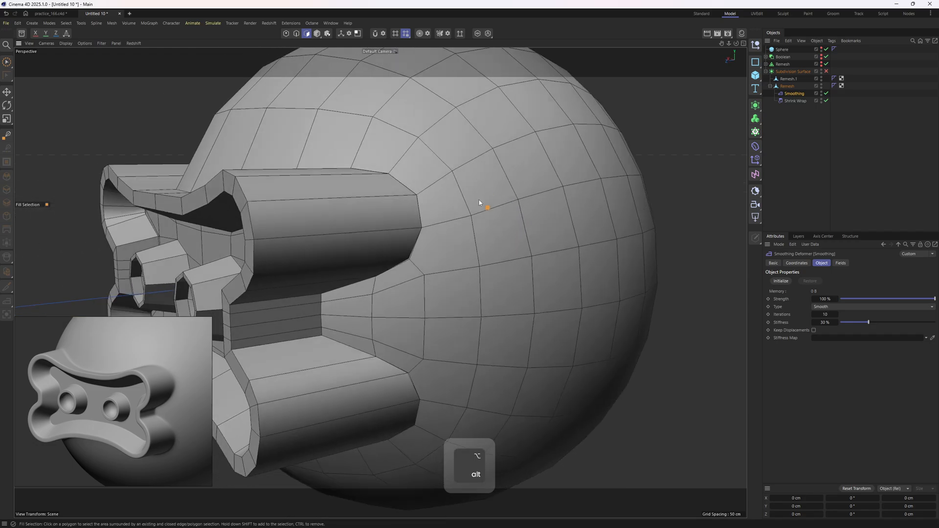
{"action": "mouse_move", "coordinate": [816, 99]}
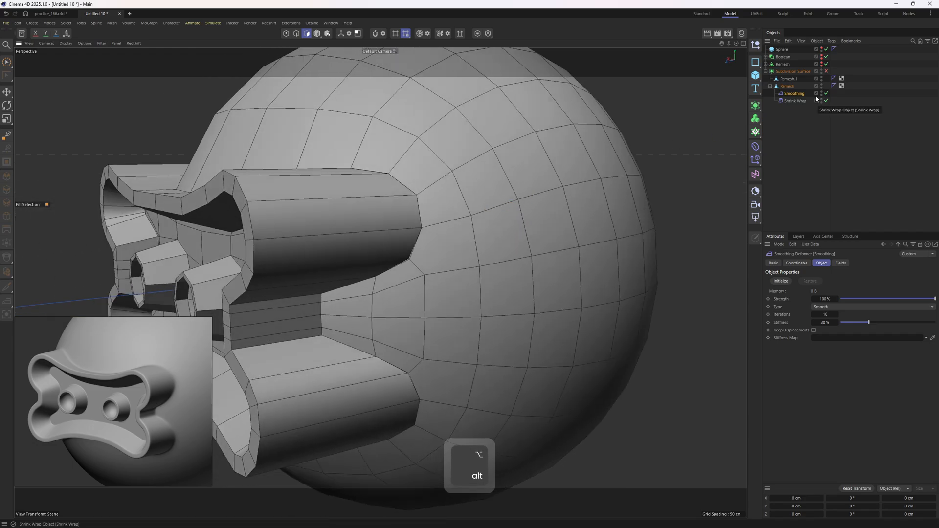
{"action": "scroll", "scroll_direction": "down", "scroll_amount": 3}
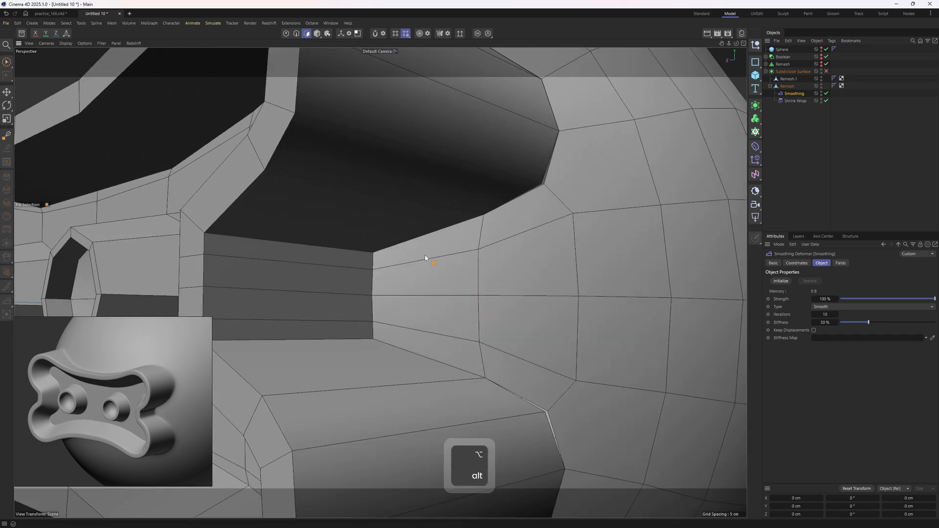
Start a Loop/Path Cut across the band joining the frame to the sphere.
{"action": "key", "text": "e"}
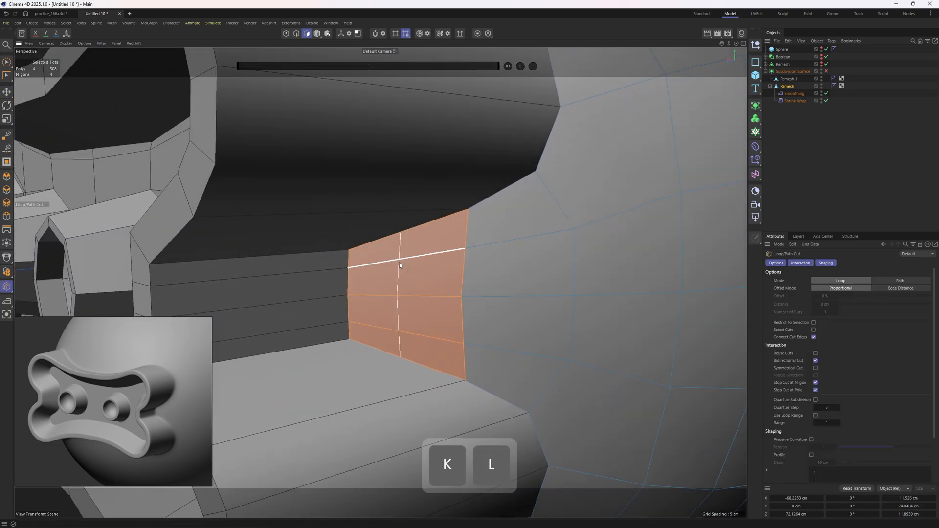
{"action": "key", "text": "alt"}
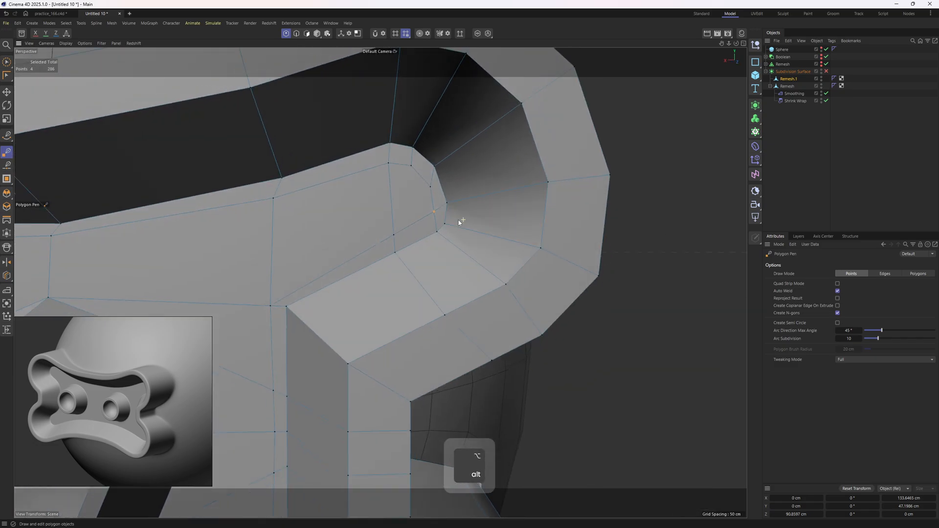
Select the sphere polygons meeting the frame's sides and top and shift them with Move.
{"action": "key", "text": "3"}
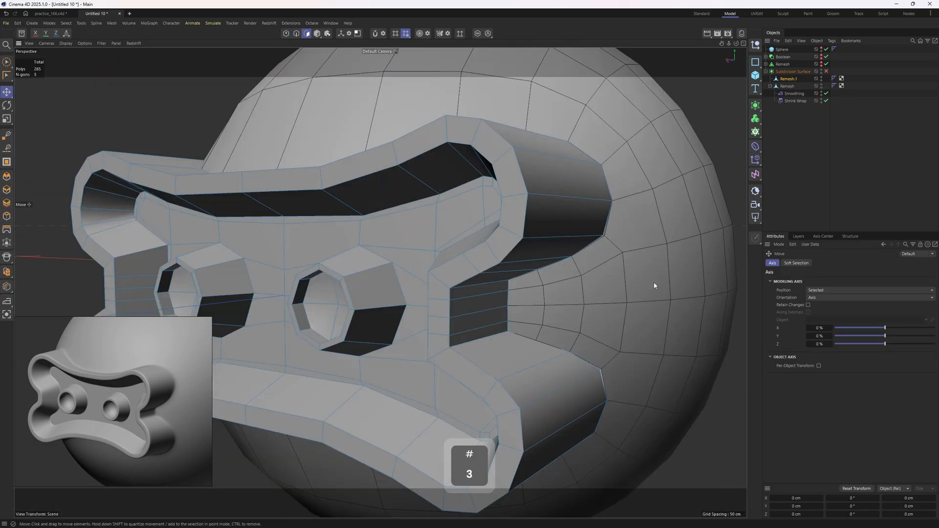
{"action": "key", "text": "ctrl+a"}
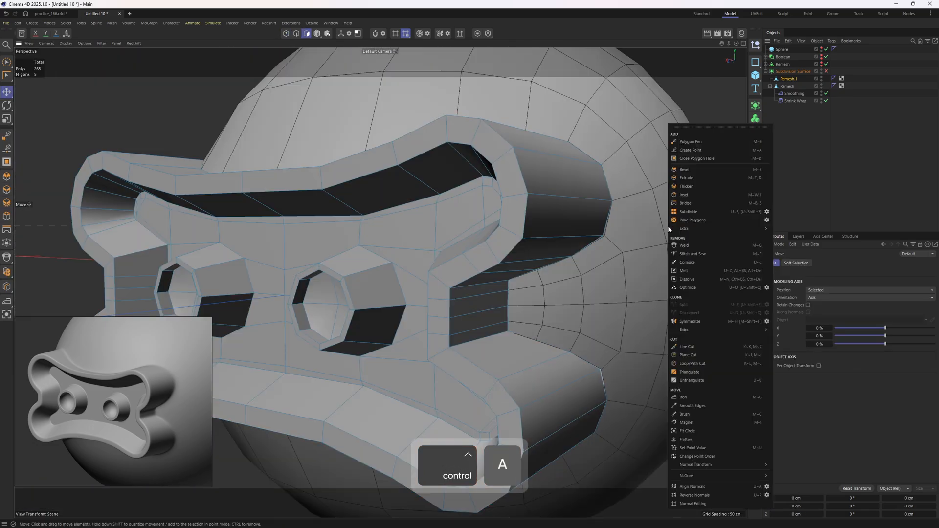
{"action": "mouse_move", "coordinate": [715, 325]}
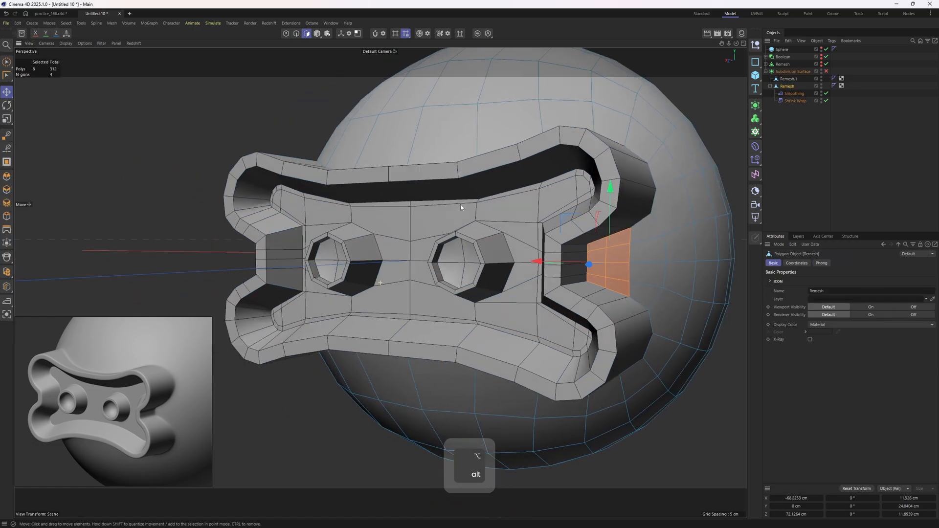
{"action": "key", "text": "kl"}
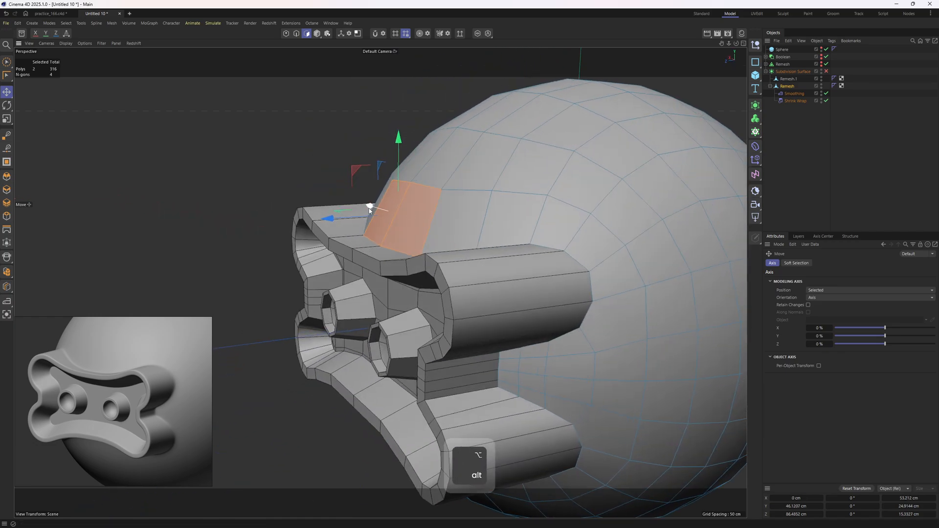
{"action": "key", "text": "alt"}
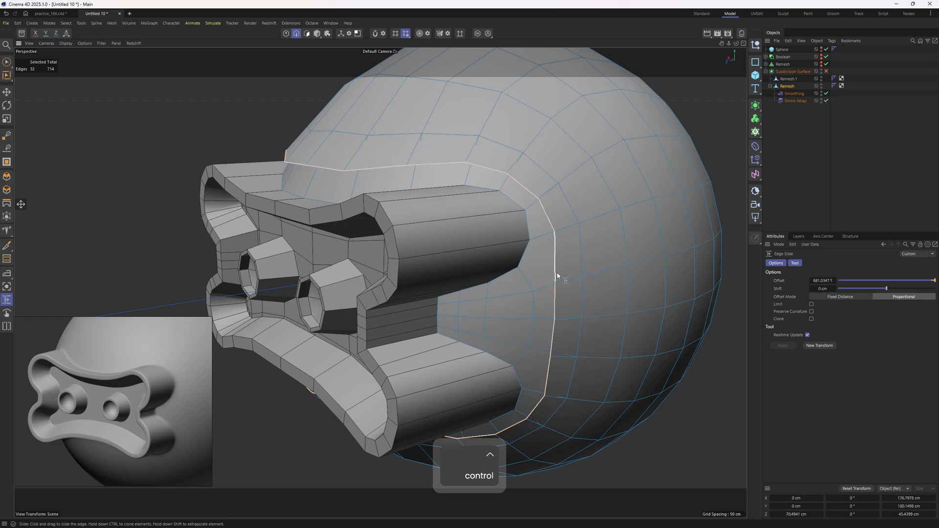
Edge-slide the sphere's boundary loop outward toward the frame outline.
{"action": "key", "text": "z"}
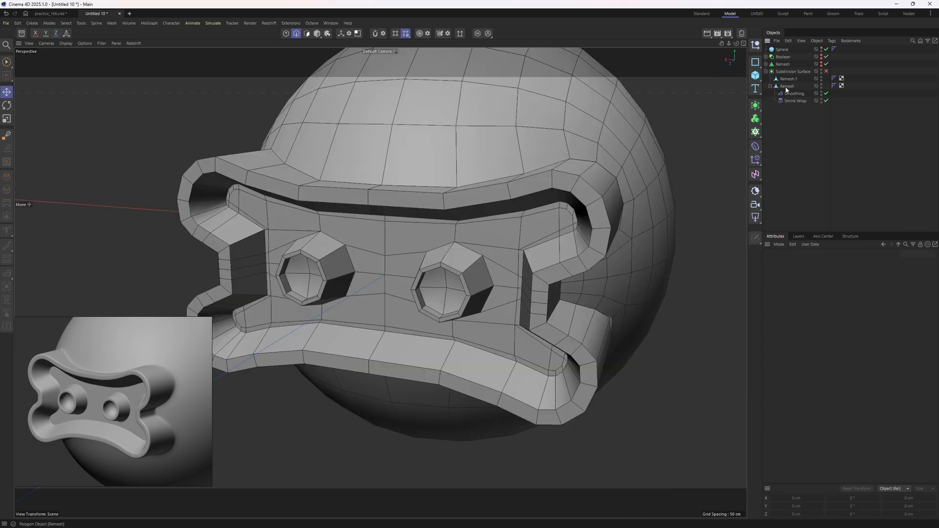
Loop-select the open border edges of the frame mesh Remesh.1.
{"action": "left_click", "coordinate": [787, 86]}
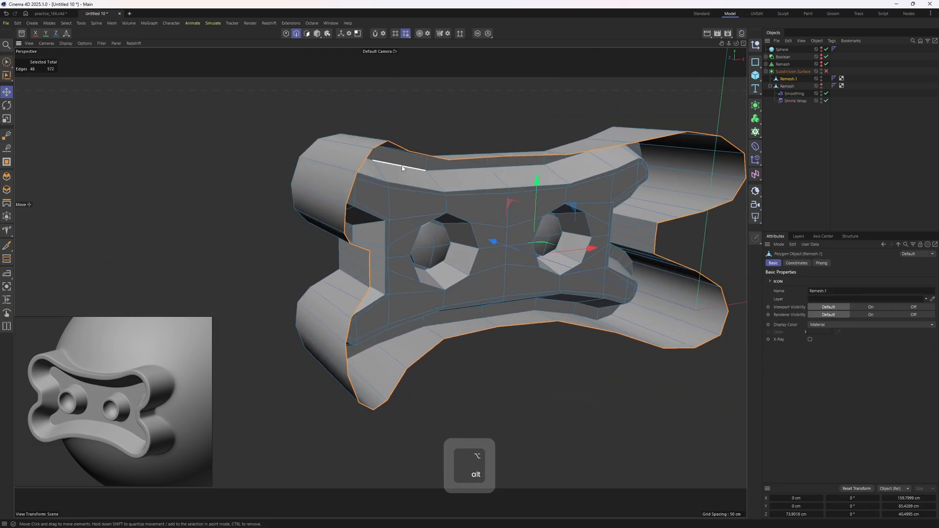
{"action": "left_click_drag", "start_coordinate": [401, 168], "coordinate": [234, 64]}
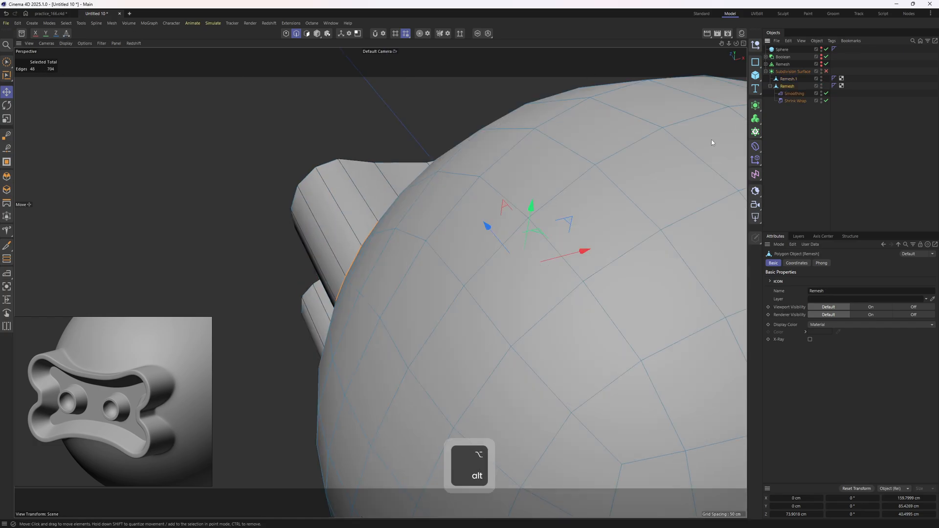
Merge both Remesh objects into one mesh with Connect Objects + Delete.
{"action": "right_click", "coordinate": [788, 86]}
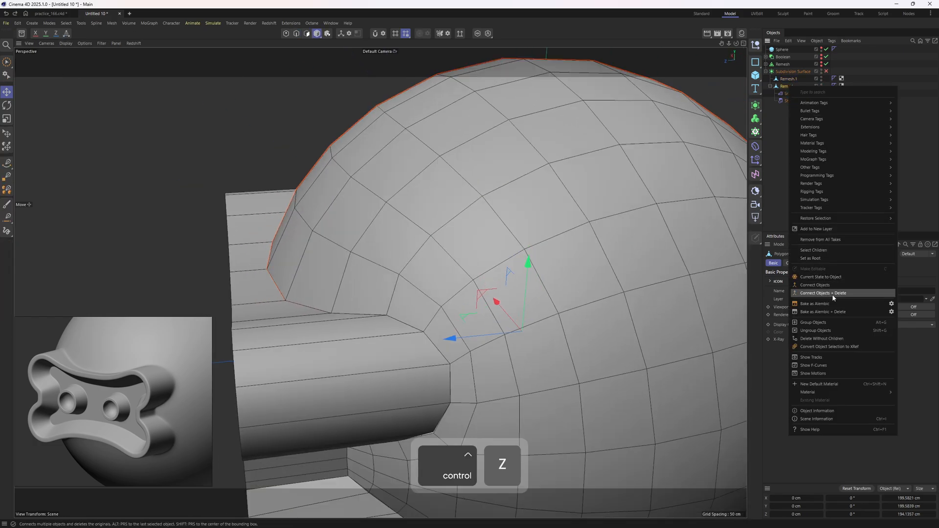
{"action": "left_click", "coordinate": [824, 293]}
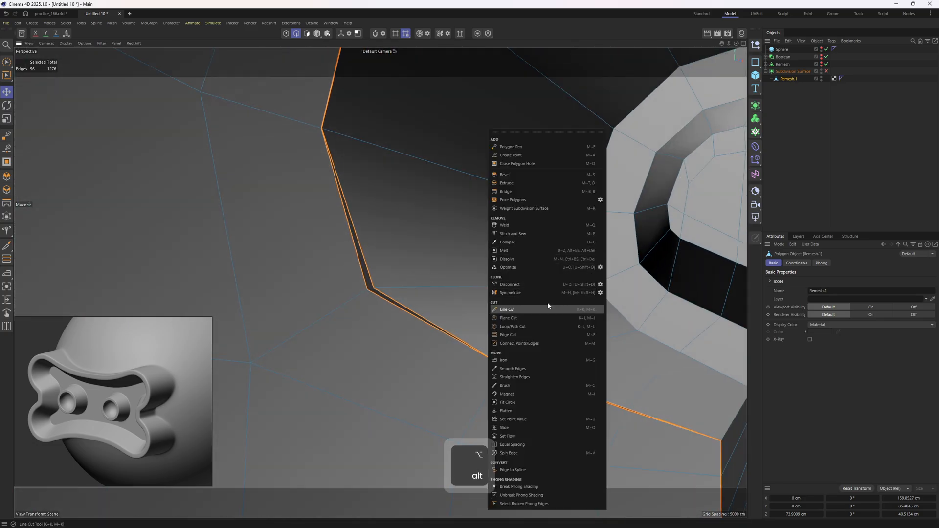
Stitch and Sew the frame's border edges to the sphere's opening, closing the gap.
{"action": "left_click", "coordinate": [512, 234]}
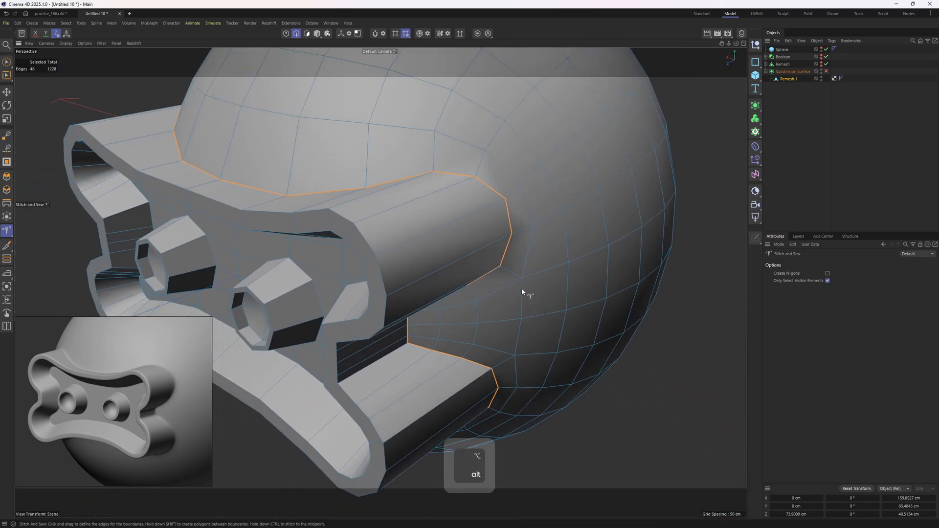
{"action": "key", "text": "u l"}
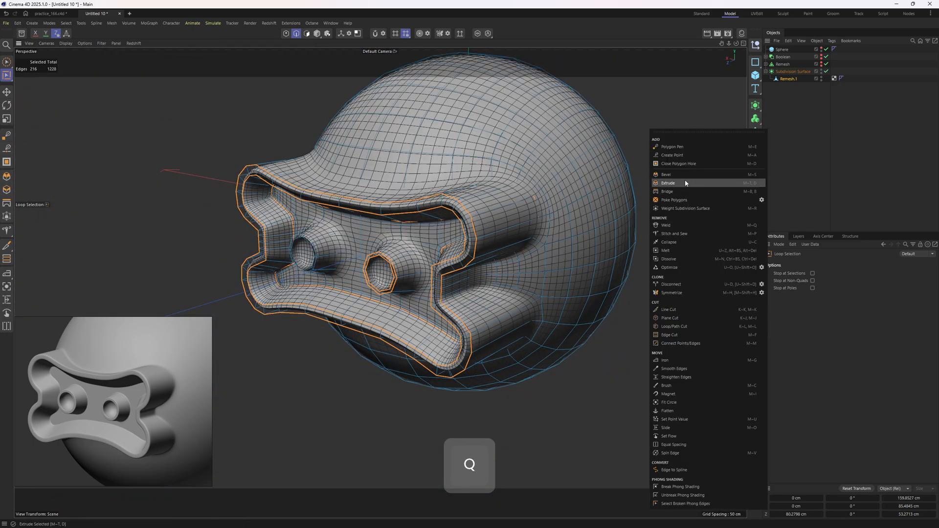
Bevel the selected seam loops around the frame under the Subdivision Surface.
{"action": "left_click", "coordinate": [667, 174]}
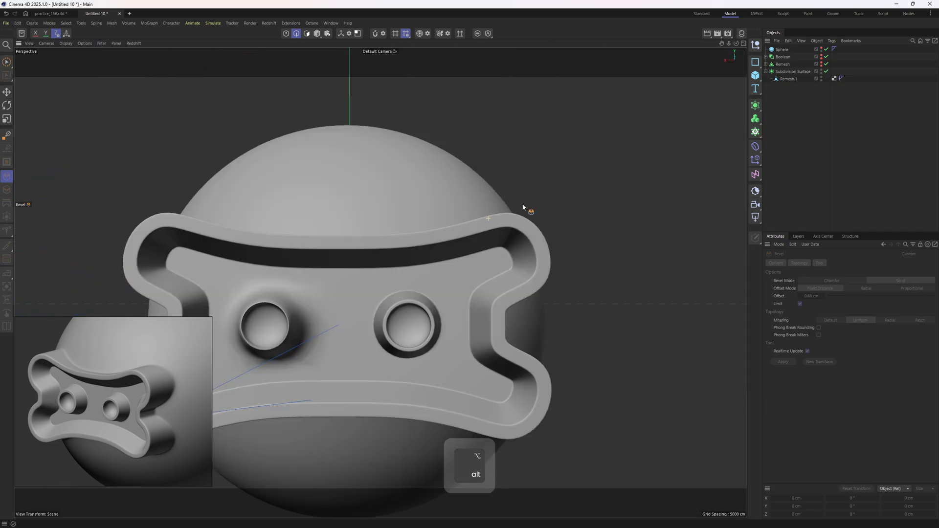
Bevel the boss rim loops in Solid mode with a 0.14 cm fixed-distance offset.
{"action": "key", "text": "e"}
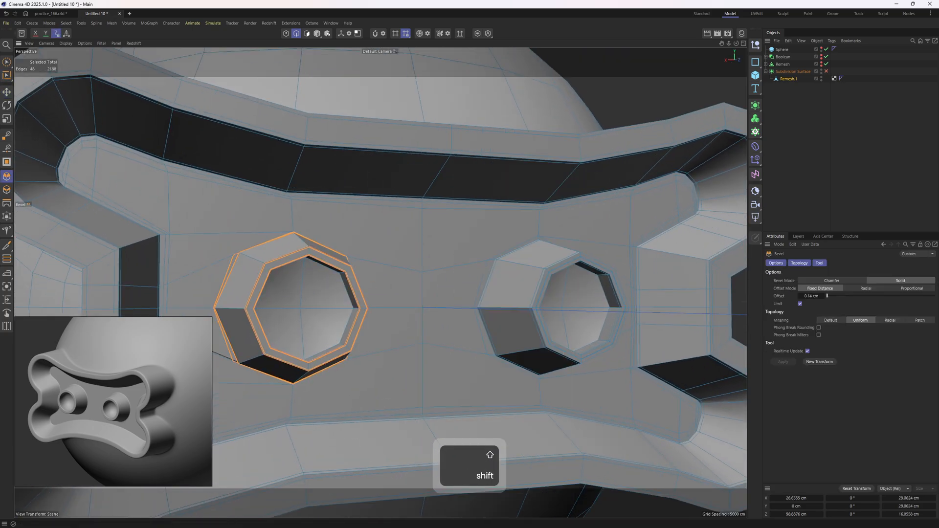
{"action": "key", "text": "q"}
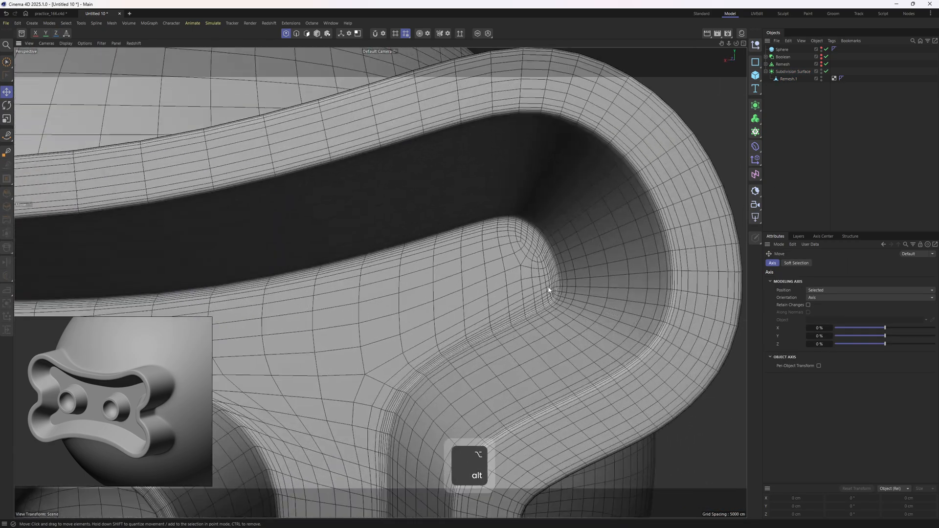
{"action": "key", "text": "e"}
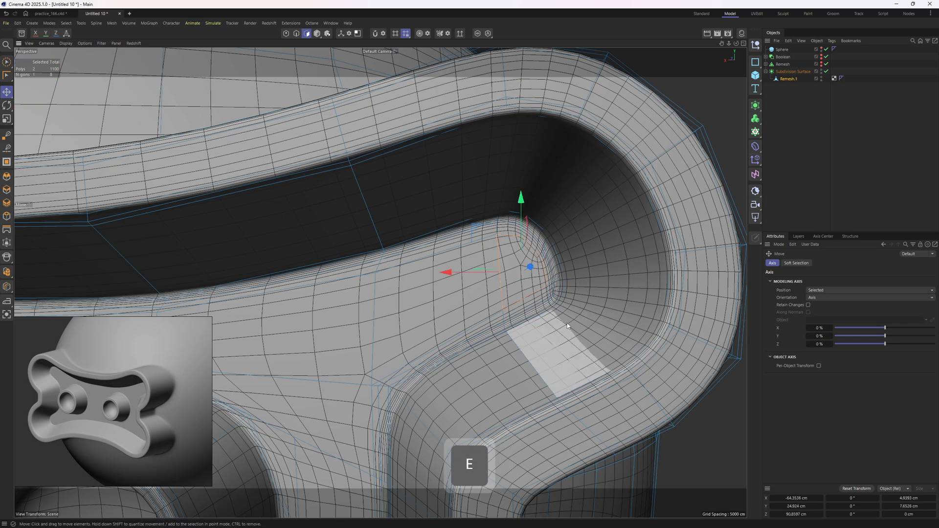
{"action": "key", "text": "q"}
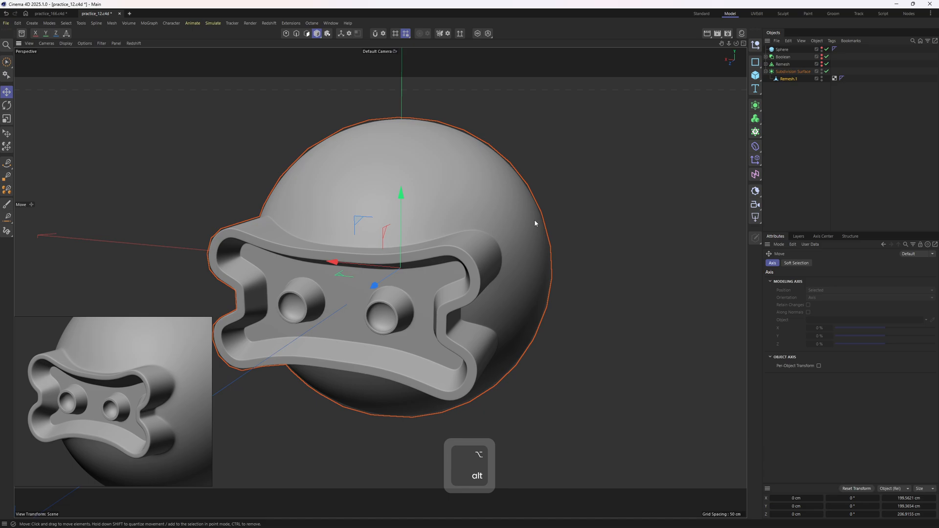
{"action": "mouse_move", "coordinate": [536, 223]}
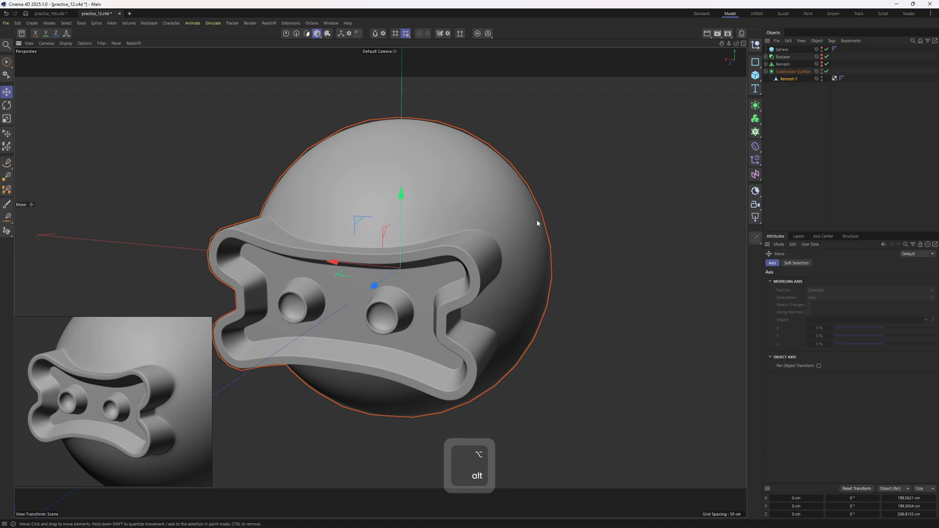
Add a Bend deformer under the merged Remesh.1 mesh.
{"action": "key", "text": "alt"}
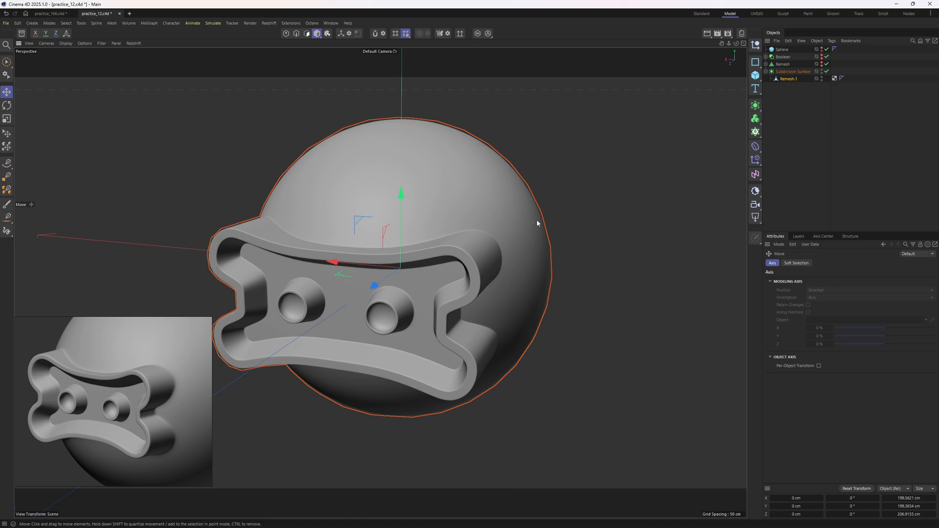
{"action": "left_click", "coordinate": [755, 147]}
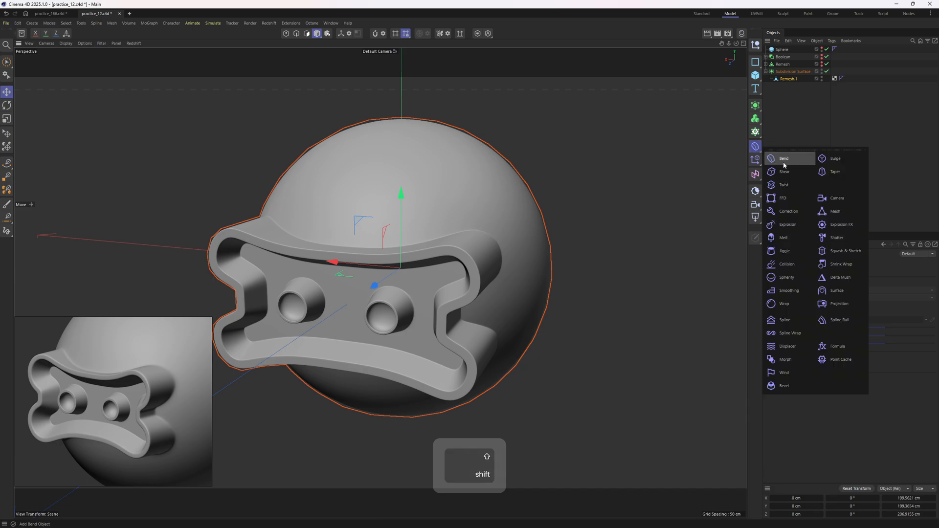
{"action": "left_click", "coordinate": [785, 158]}
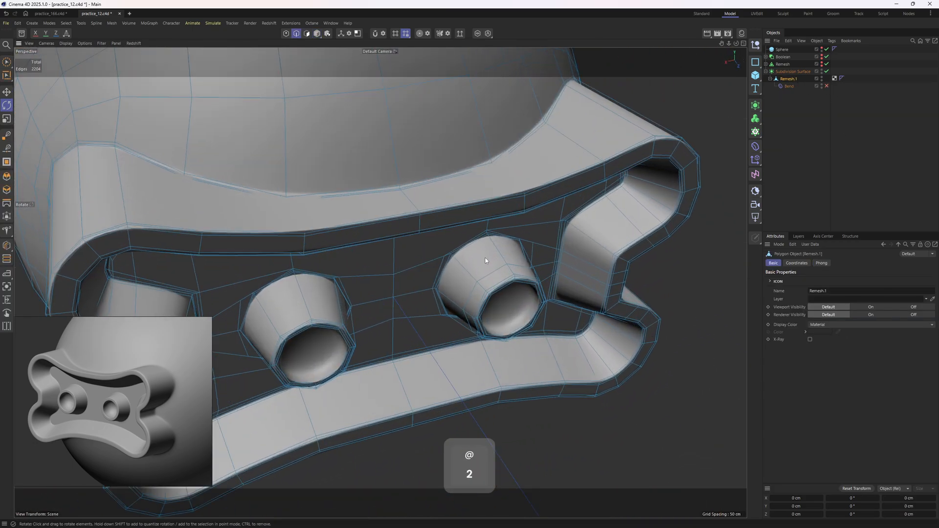
Test the Bend deformer on the helmet, then remove it and review the subdivided model.
{"action": "key", "text": "e"}
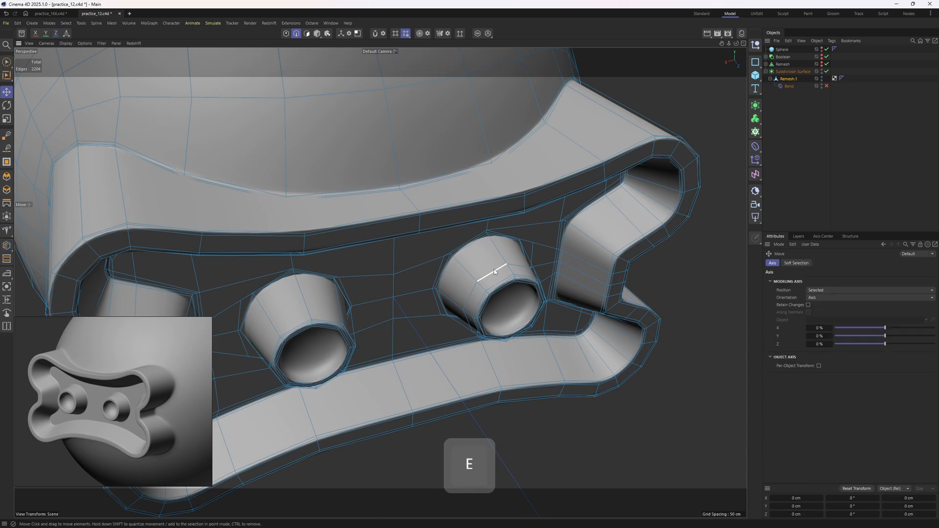
{"action": "key", "text": "k"}
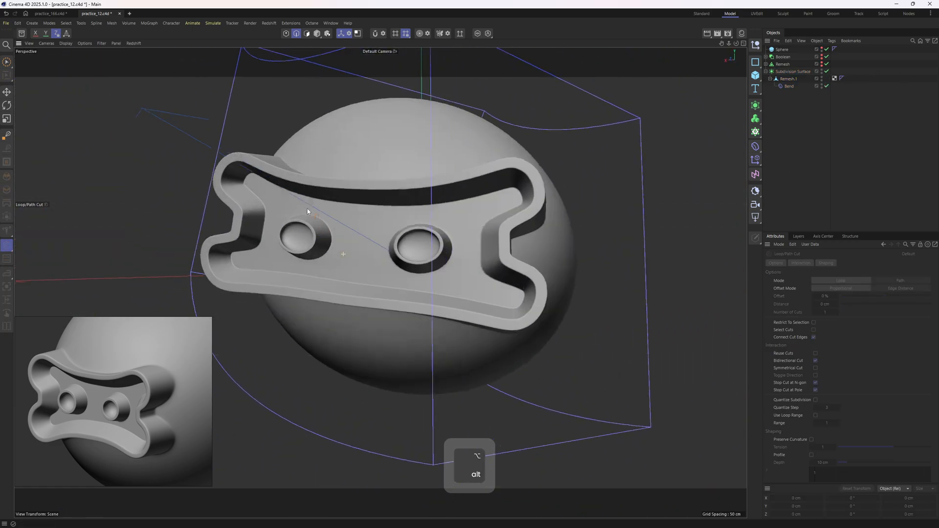
{"action": "key", "text": "r"}
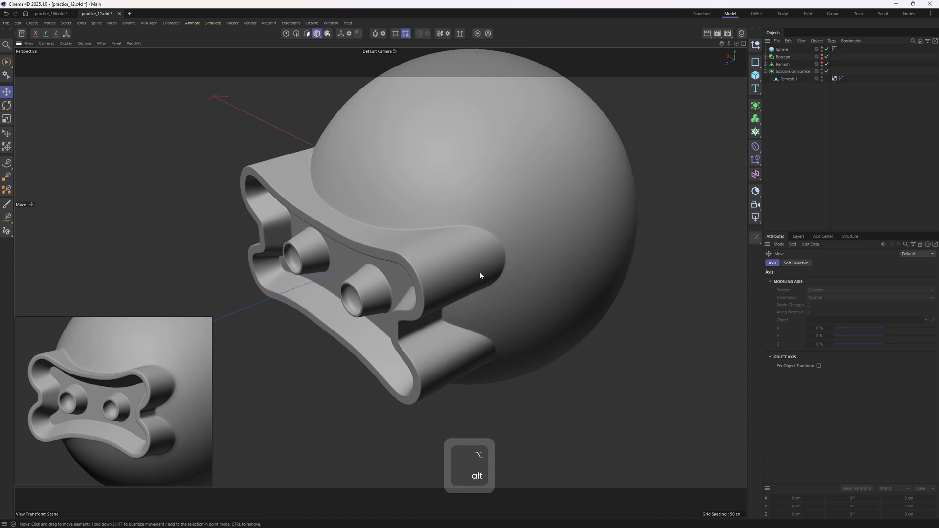
{"action": "key", "text": "alt"}
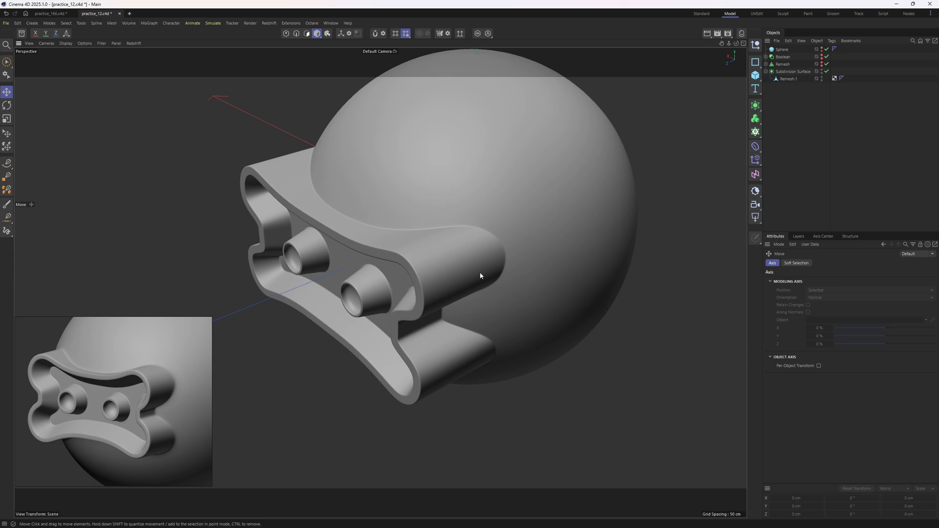